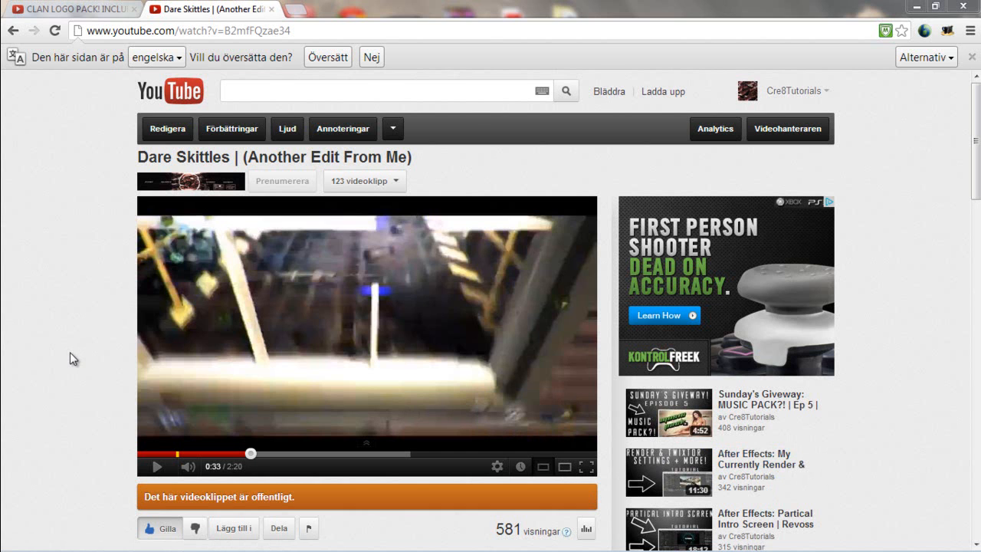
{"action": "mouse_move", "coordinate": [162, 459]}
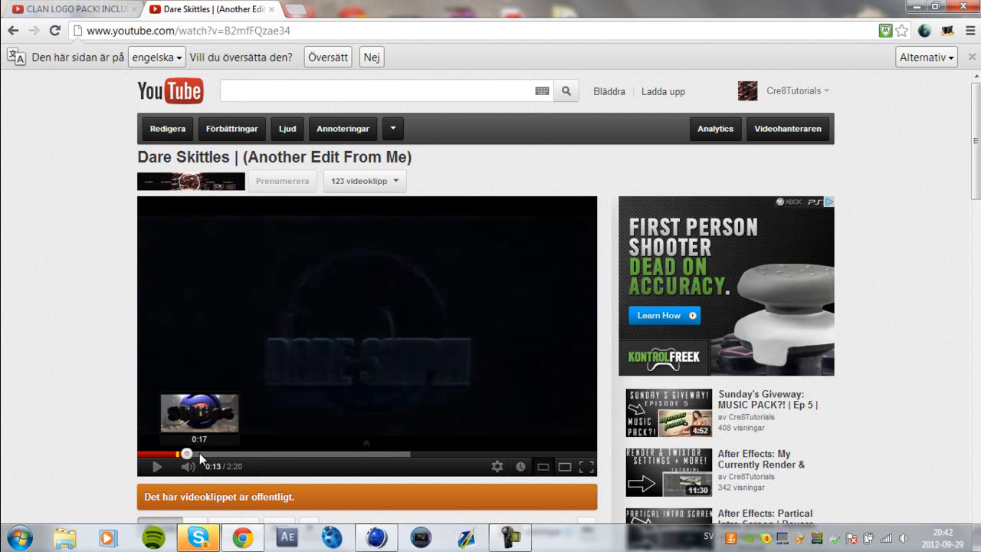
- Scrub the Dare Skittles video to 0:16, on the blue 3D Skittles logo
{"action": "left_click", "coordinate": [157, 466]}
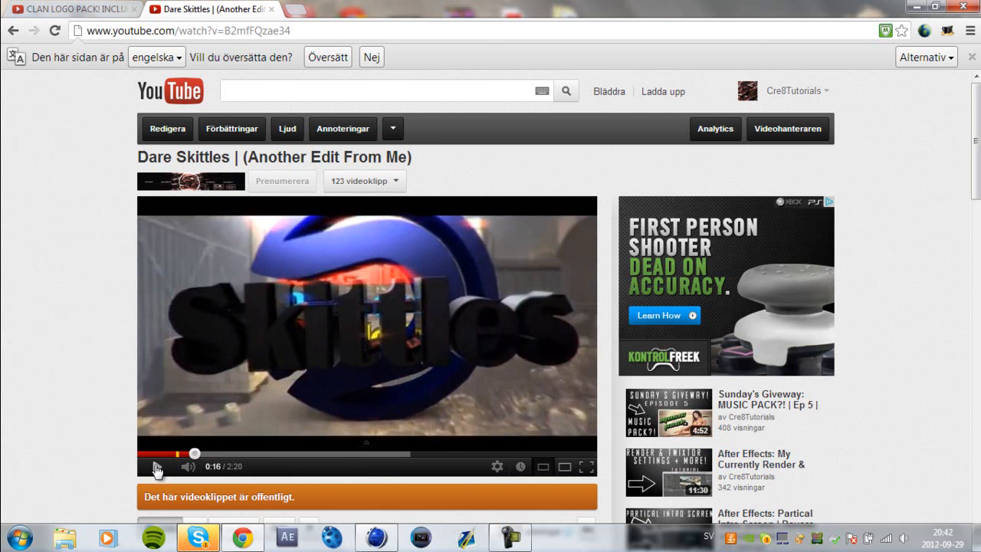
{"action": "mouse_move", "coordinate": [441, 306]}
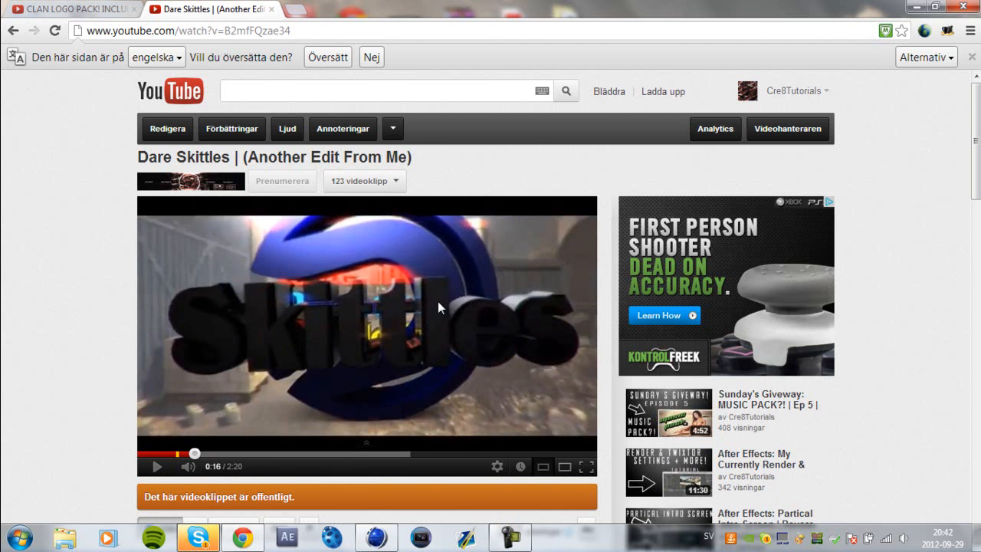
{"action": "mouse_move", "coordinate": [360, 276]}
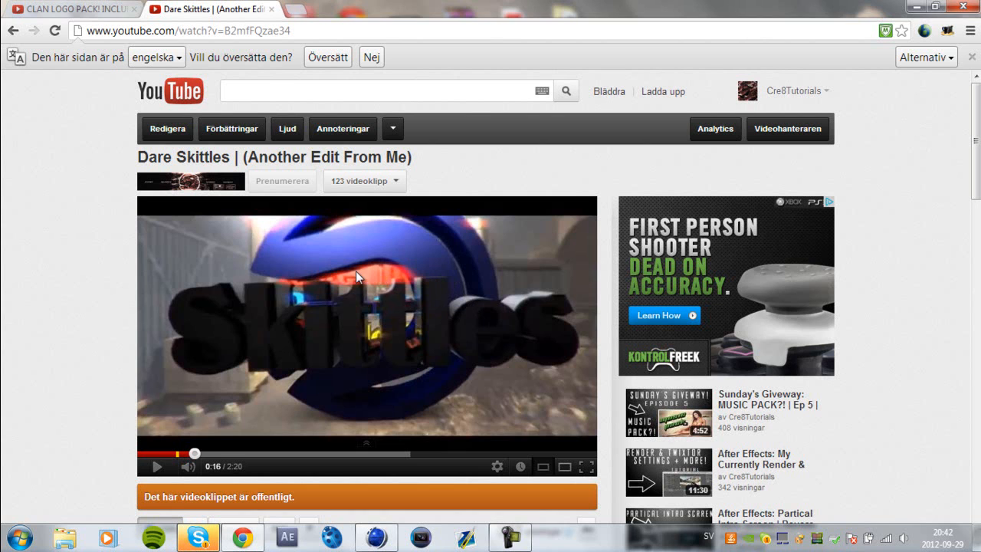
{"action": "mouse_move", "coordinate": [452, 320]}
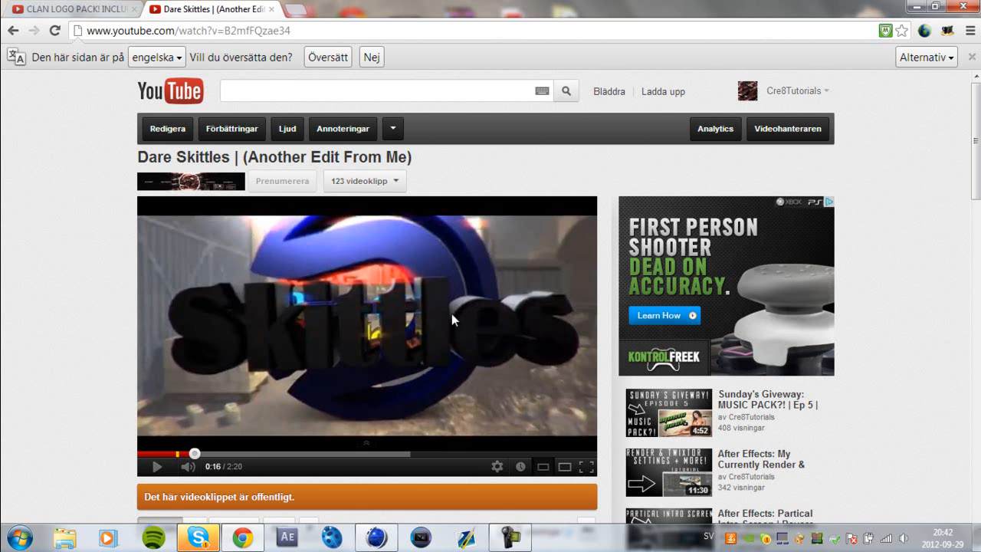
{"action": "mouse_move", "coordinate": [194, 359]}
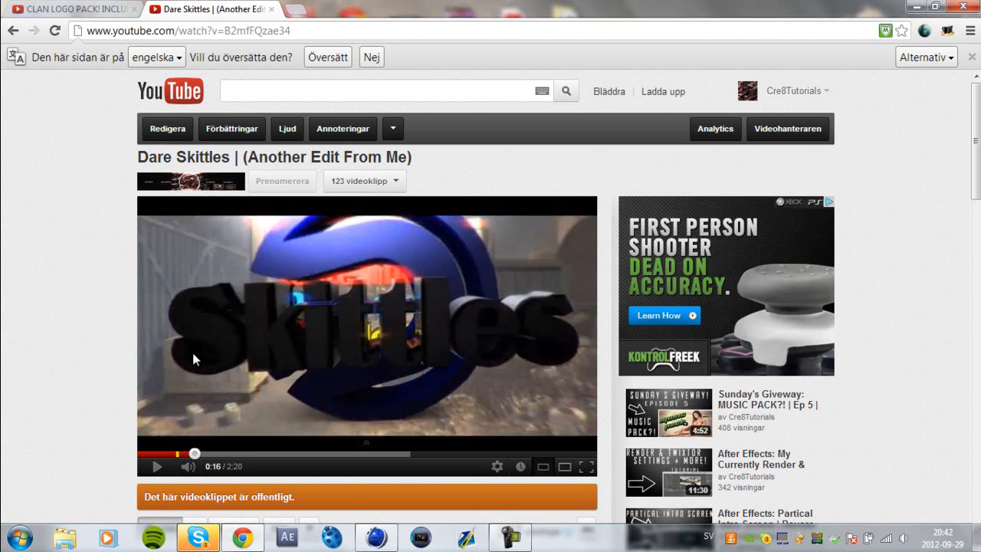
{"action": "mouse_move", "coordinate": [446, 236]}
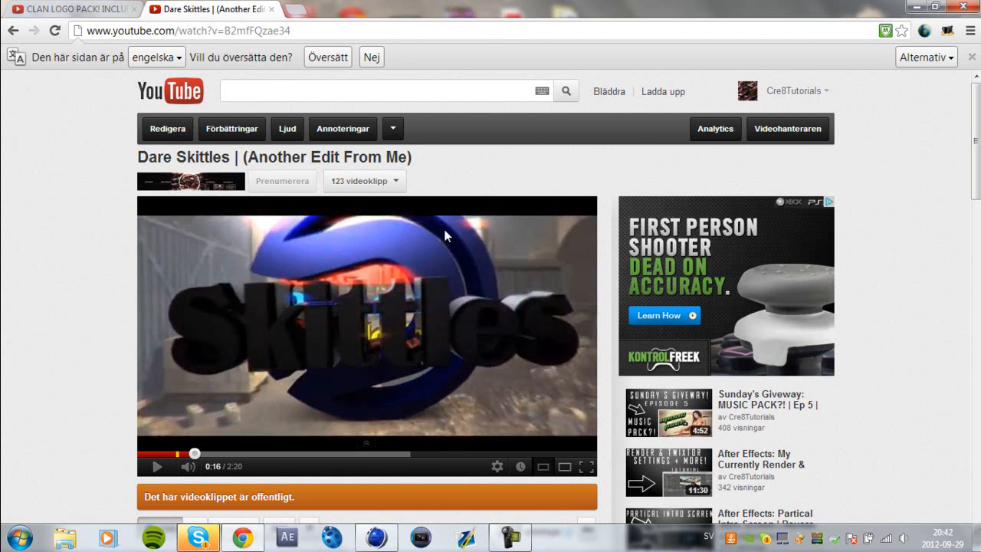
{"action": "mouse_move", "coordinate": [341, 272]}
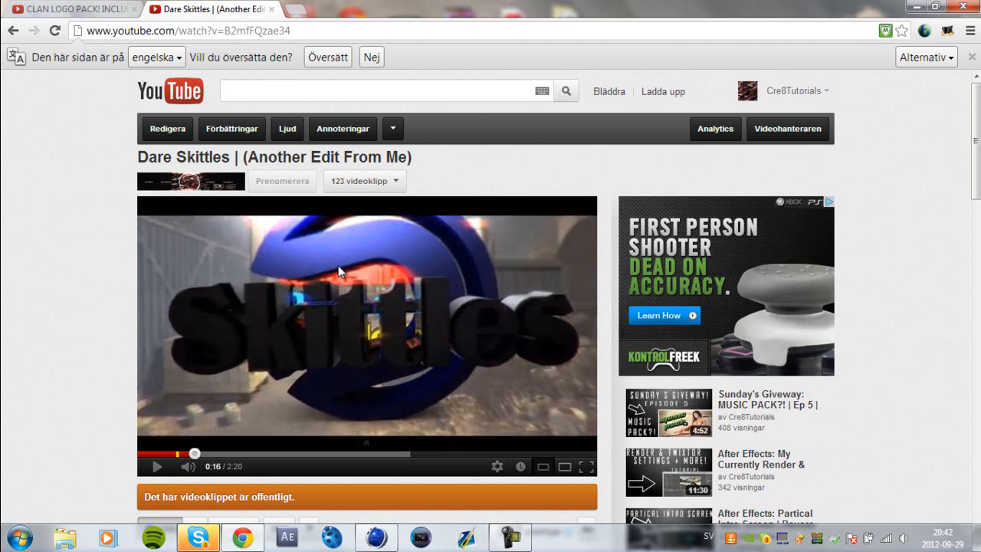
{"action": "mouse_move", "coordinate": [302, 245]}
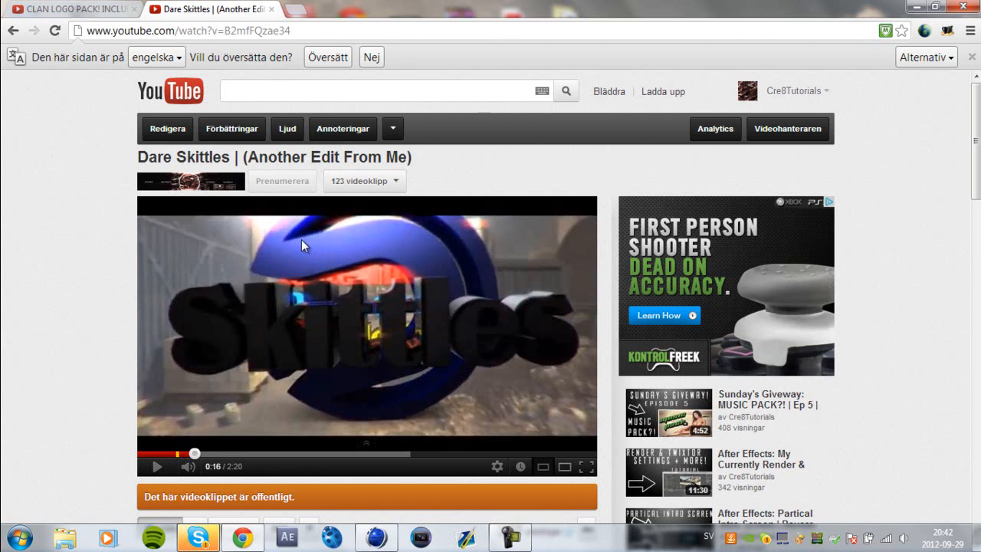
{"action": "mouse_move", "coordinate": [333, 453]}
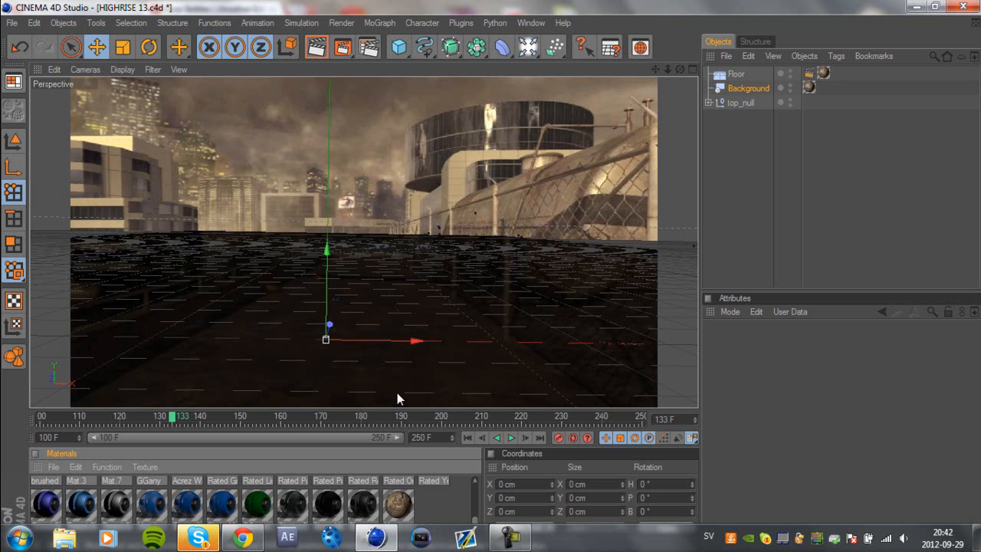
{"action": "mouse_move", "coordinate": [190, 299]}
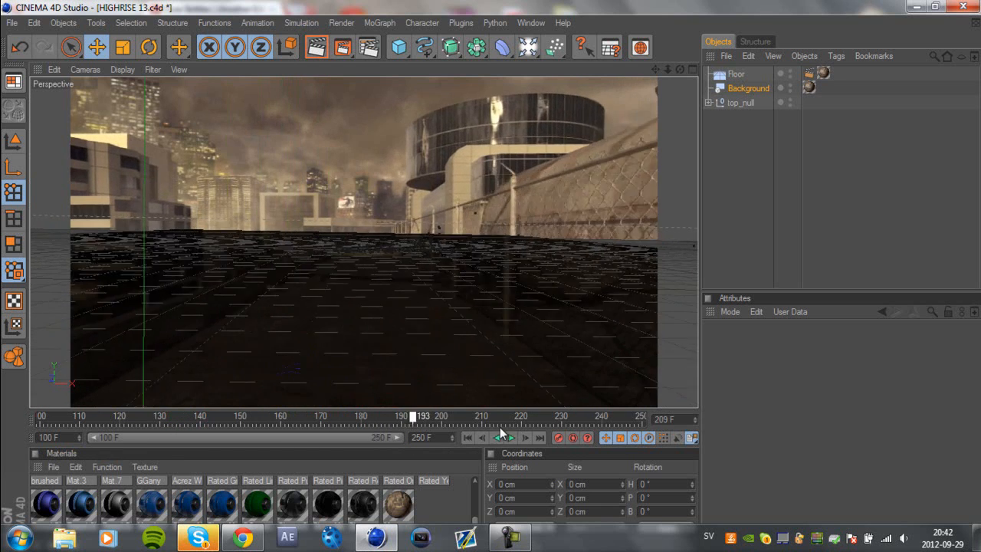
- Stop the rooftop animation back at frame 100 and inspect the Floor and top_null objects
{"action": "left_click", "coordinate": [467, 437]}
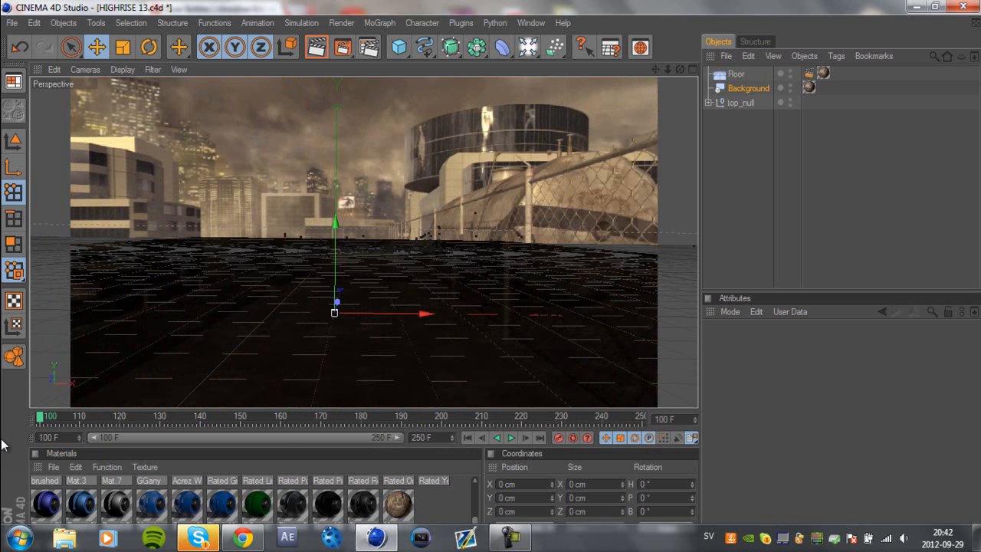
{"action": "mouse_move", "coordinate": [136, 416]}
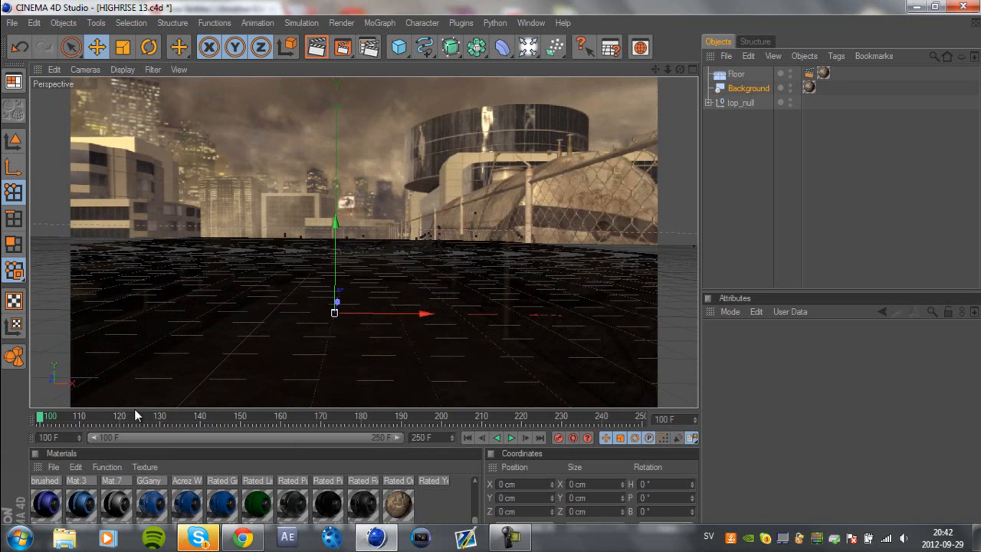
{"action": "mouse_move", "coordinate": [521, 228]}
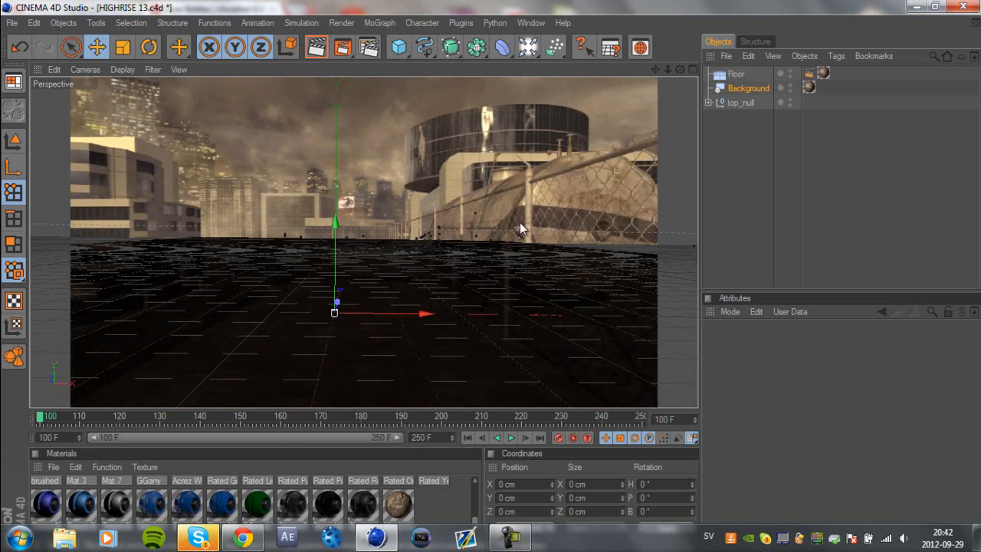
{"action": "mouse_move", "coordinate": [789, 109]}
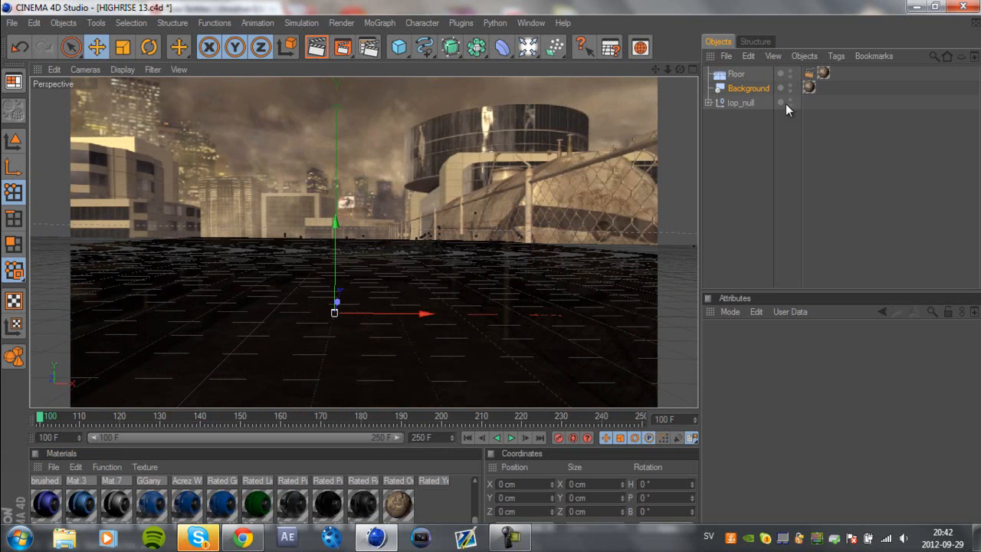
{"action": "left_click", "coordinate": [735, 75]}
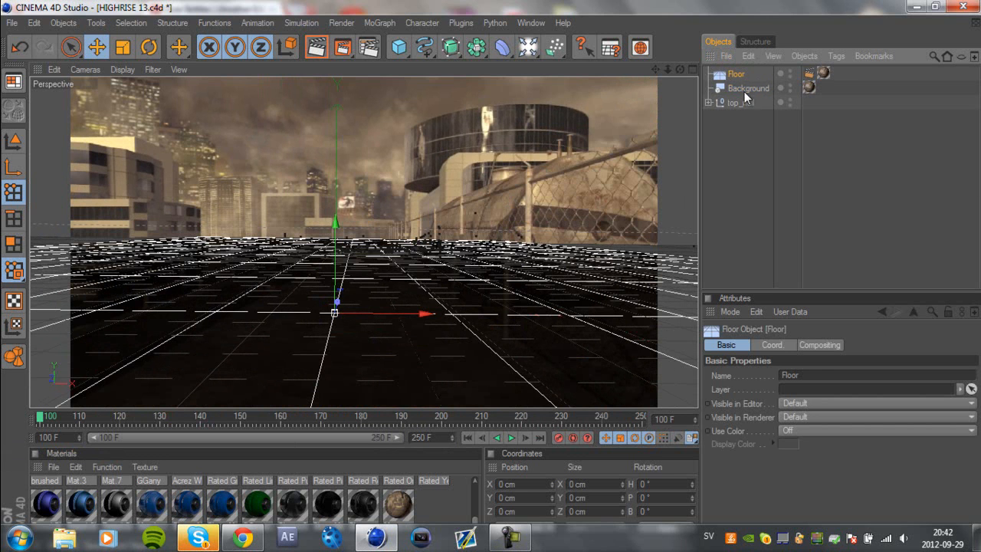
{"action": "left_click", "coordinate": [741, 102]}
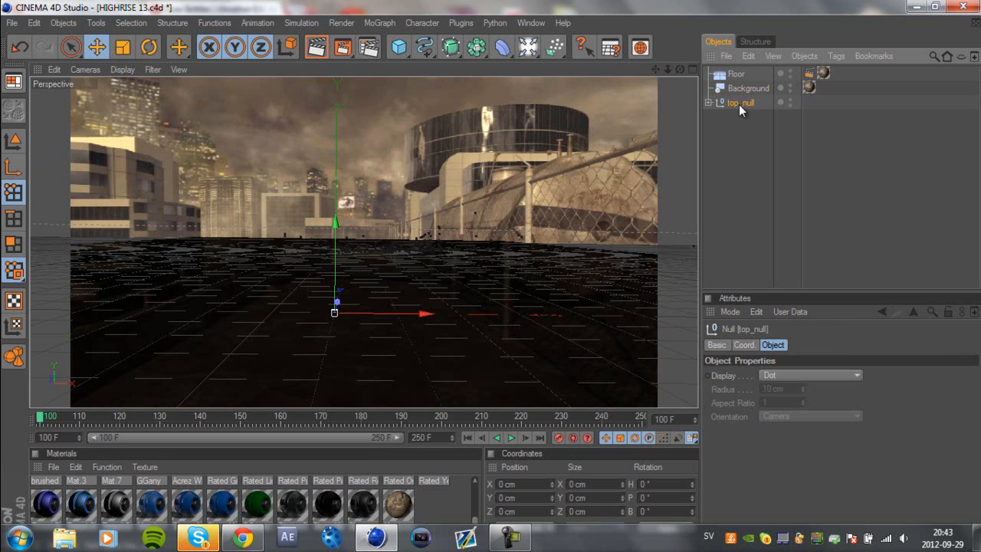
{"action": "left_click", "coordinate": [727, 150]}
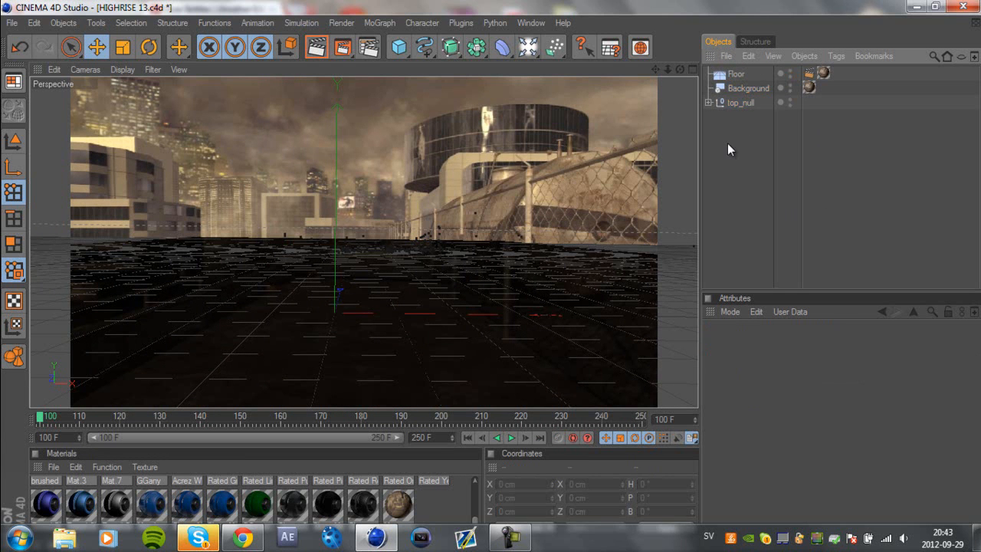
{"action": "left_click", "coordinate": [736, 102]}
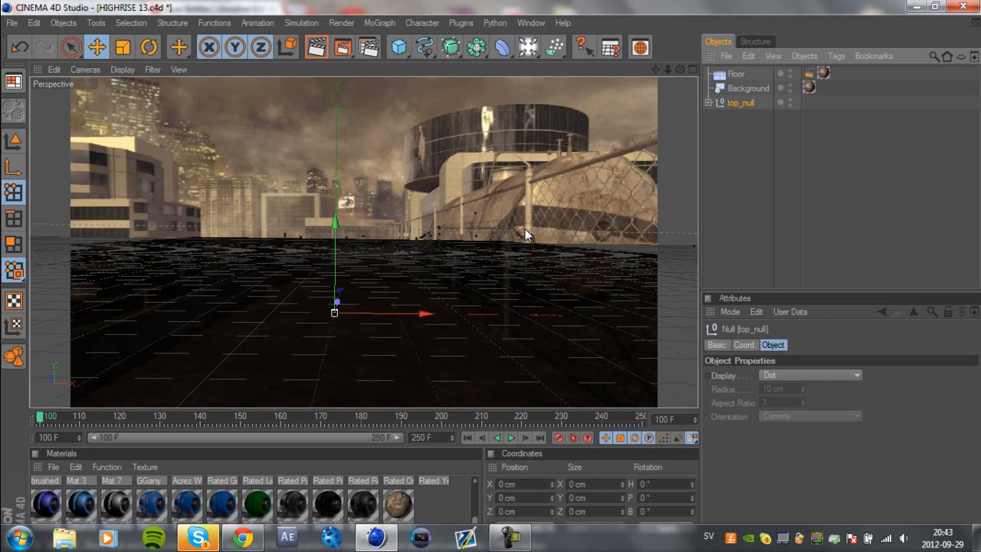
{"action": "left_click", "coordinate": [736, 74]}
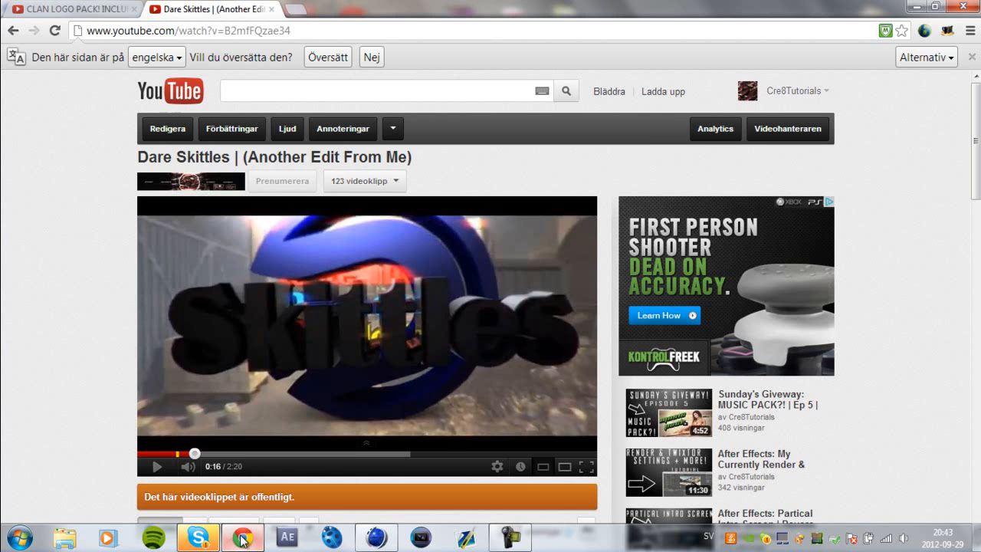
- Browse the Clan Logo Pack and Clan Logo Pack 2 videos, pausing and returning to the first
{"action": "left_click", "coordinate": [73, 9]}
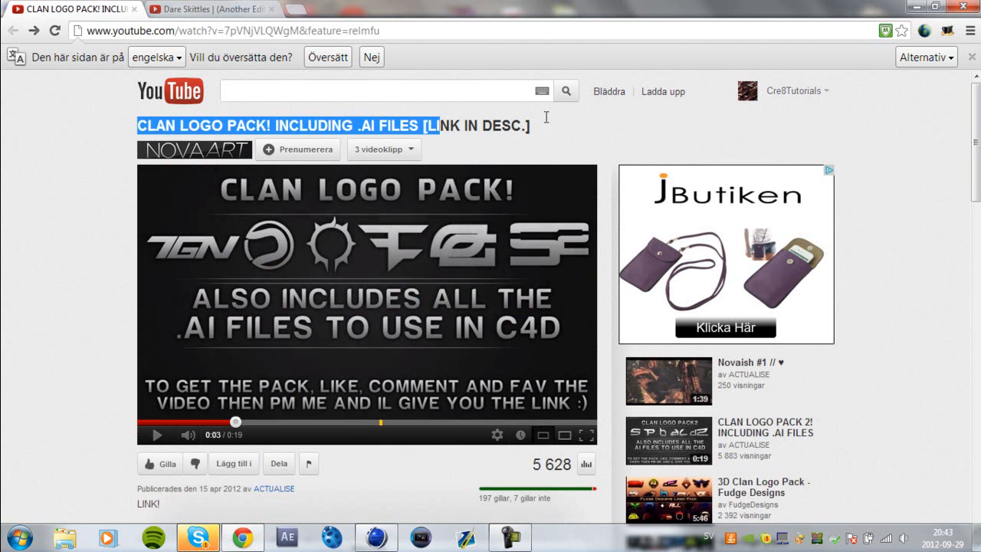
{"action": "left_click", "coordinate": [230, 31]}
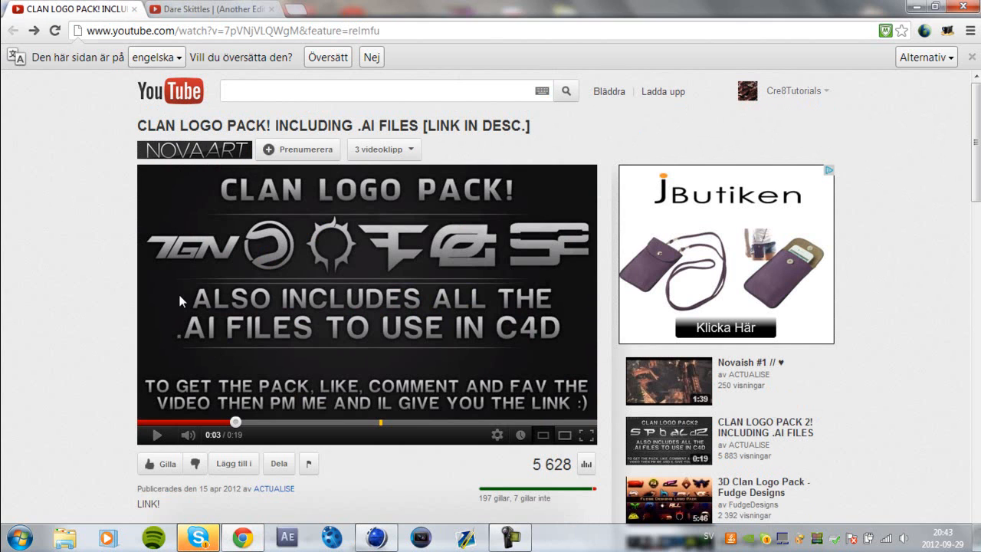
{"action": "mouse_move", "coordinate": [374, 281]}
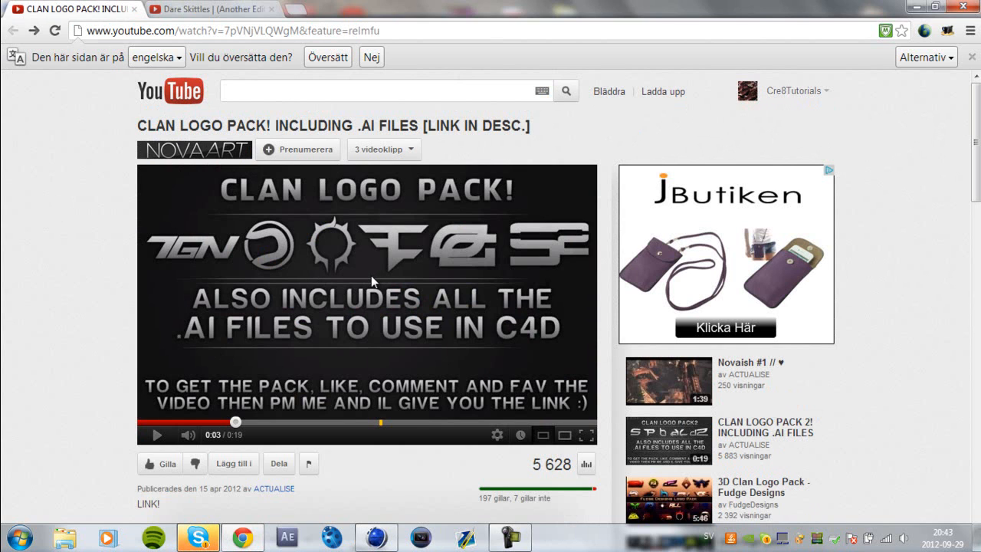
{"action": "mouse_move", "coordinate": [369, 282]}
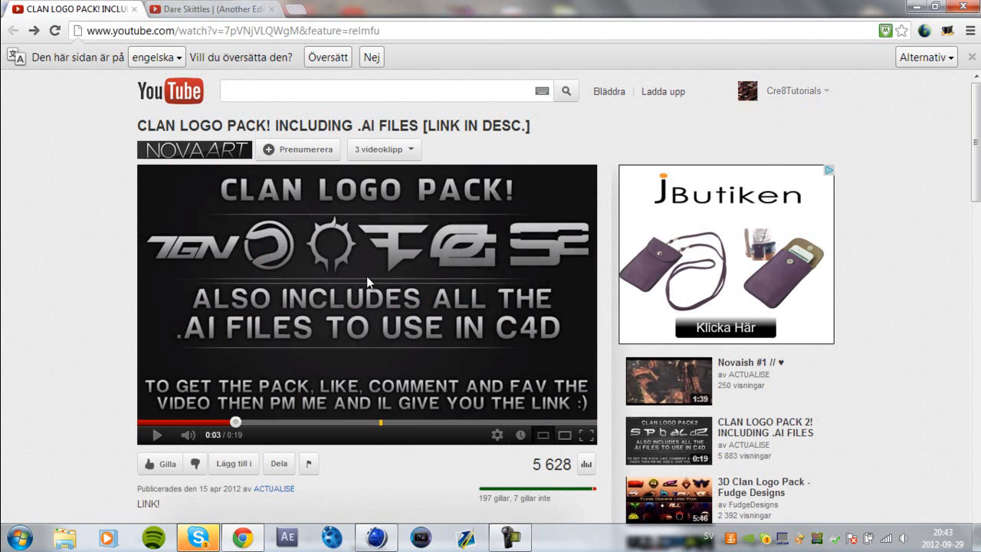
{"action": "mouse_move", "coordinate": [318, 269]}
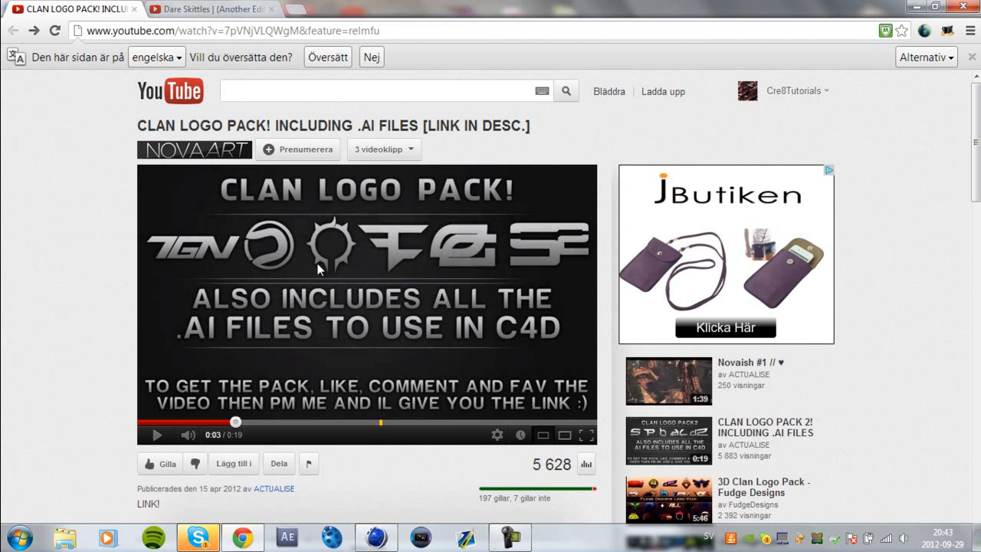
{"action": "scroll", "scroll_direction": "down", "scroll_amount": 3}
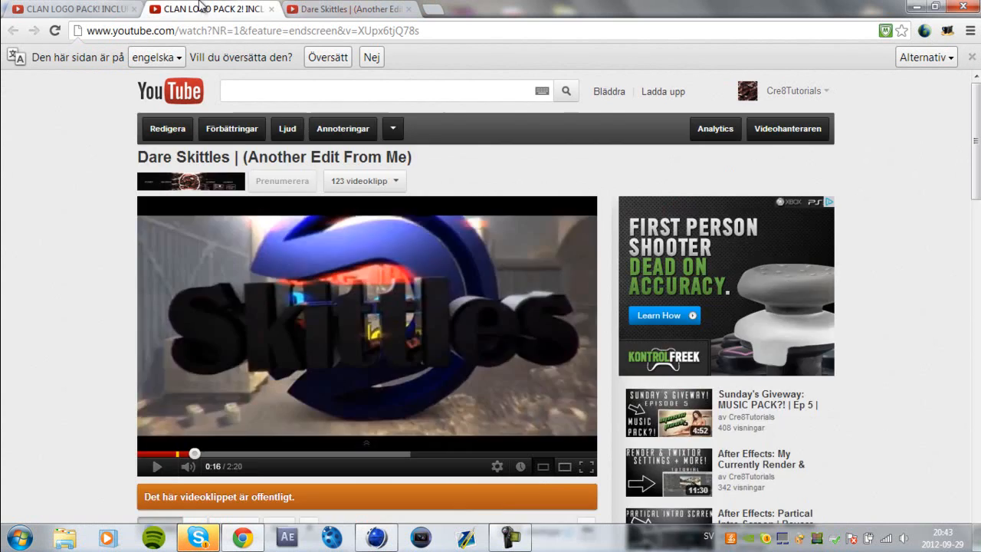
{"action": "left_click", "coordinate": [73, 10]}
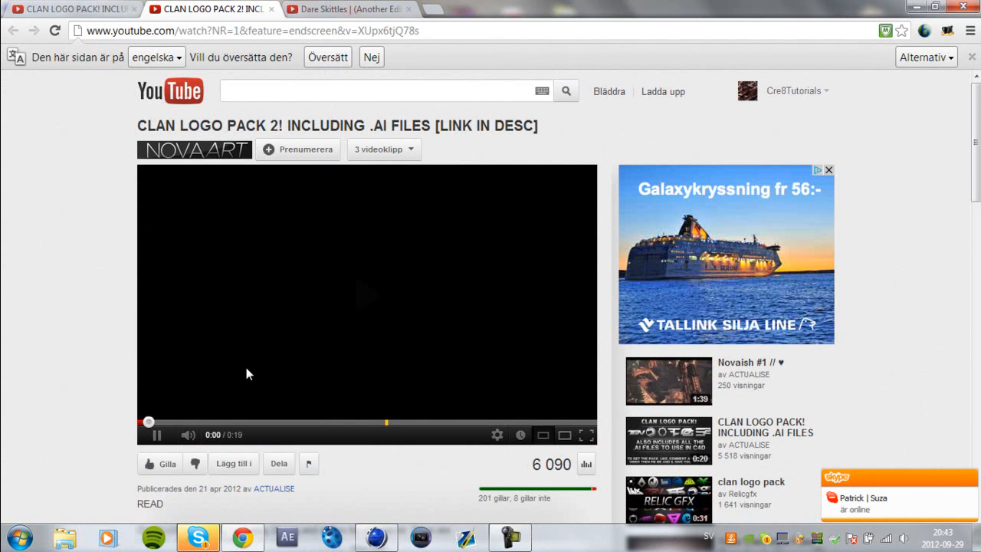
{"action": "left_click", "coordinate": [157, 434]}
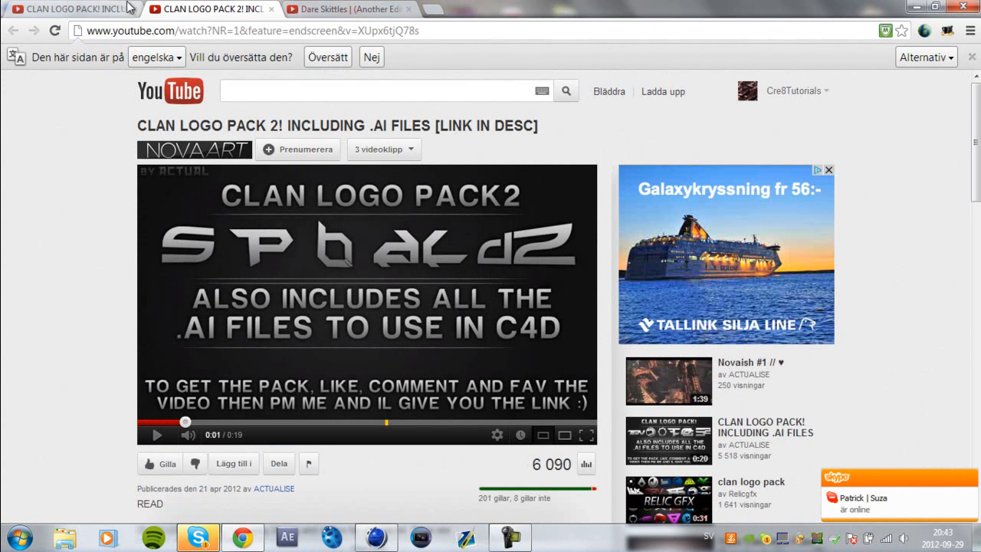
{"action": "left_click", "coordinate": [69, 9]}
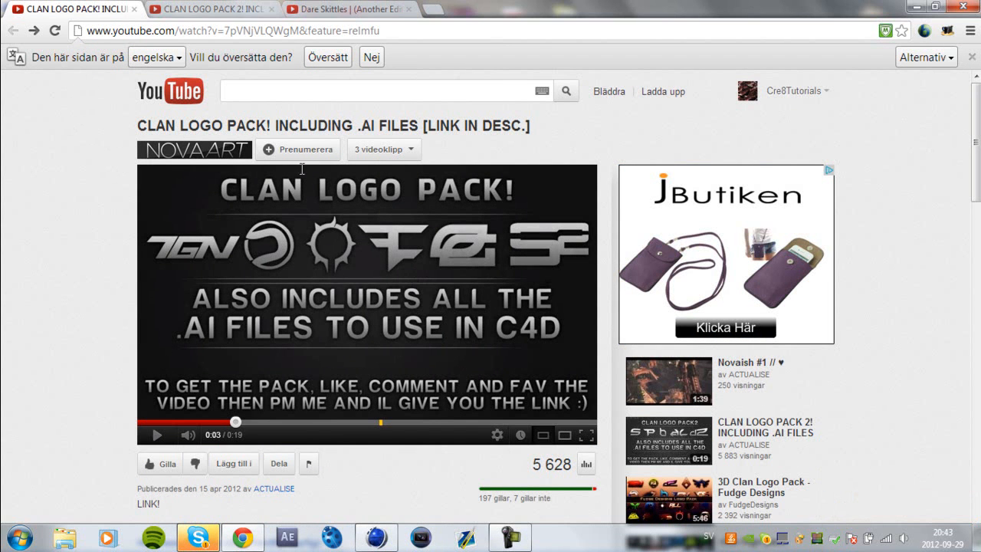
{"action": "left_click", "coordinate": [210, 8]}
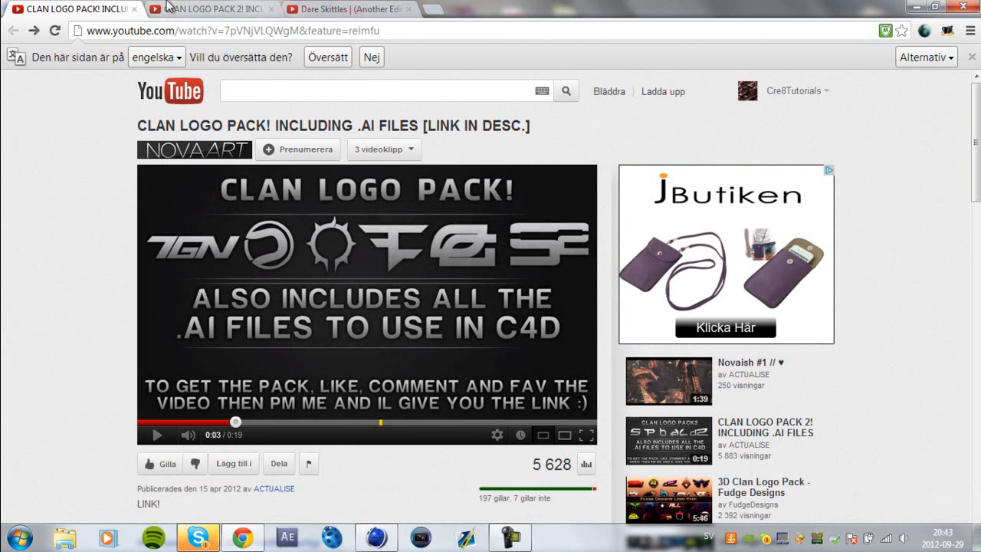
{"action": "mouse_move", "coordinate": [306, 540]}
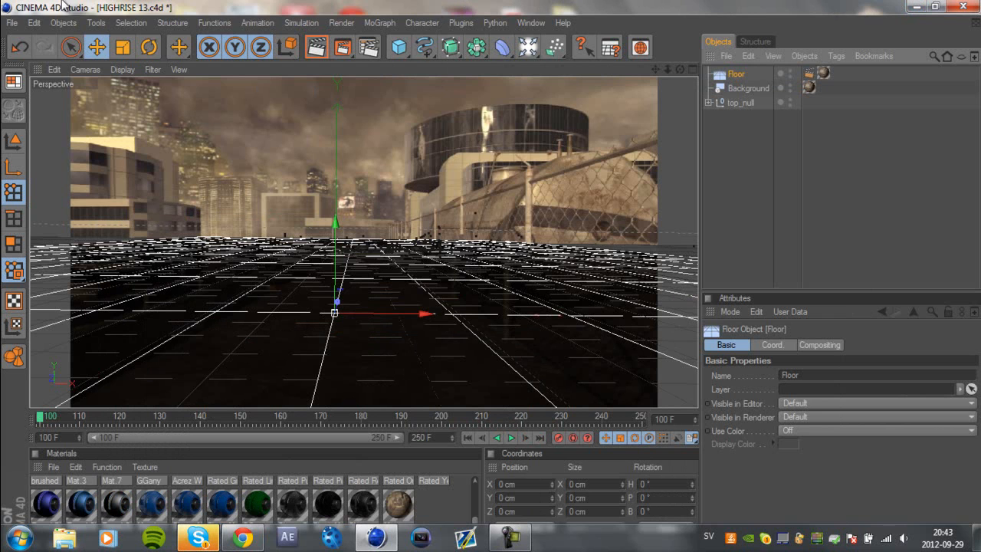
- Focus the Cinema 4D window and open its File menu
{"action": "left_click", "coordinate": [12, 22]}
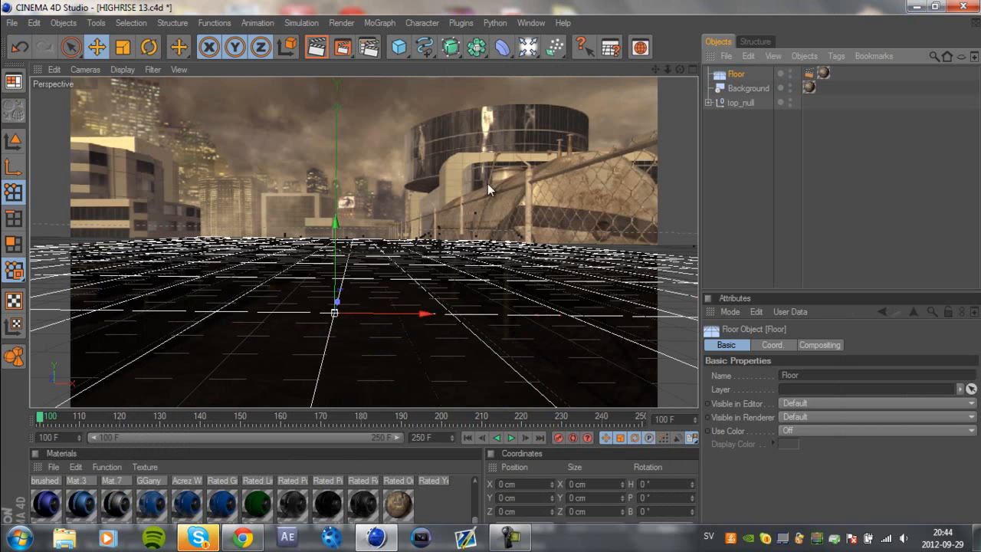
{"action": "left_click", "coordinate": [11, 22]}
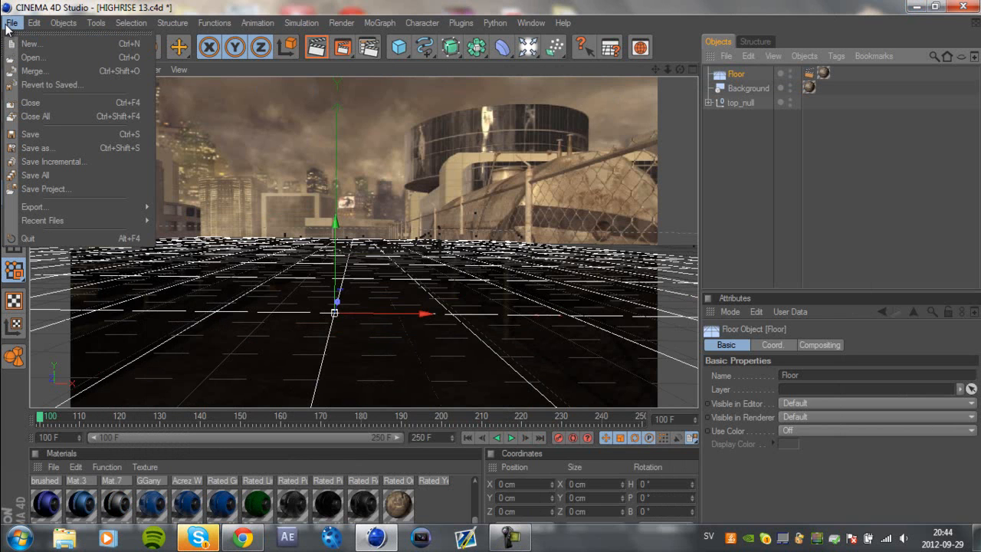
{"action": "mouse_move", "coordinate": [33, 58]}
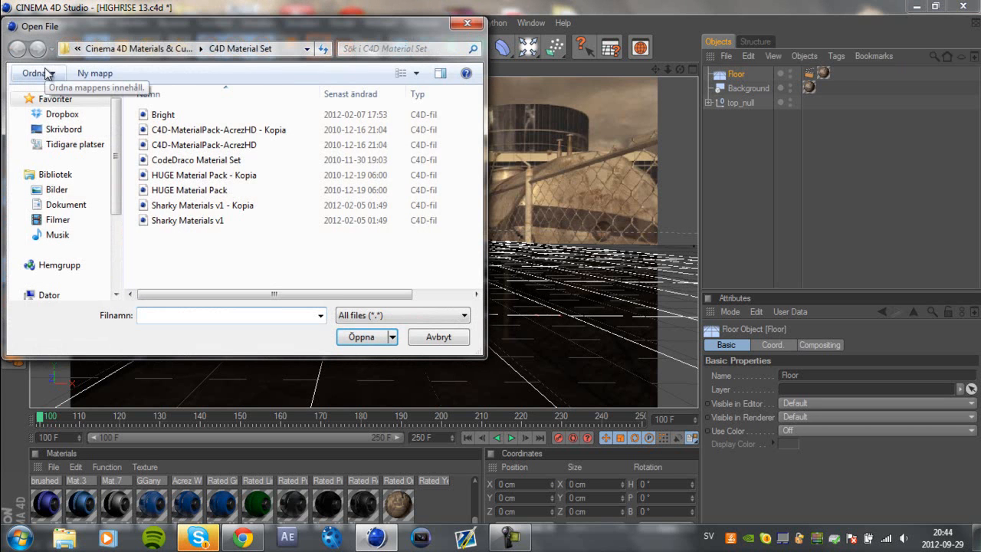
- Browse the Skrivbord desktop folder in the Open File dialog, then cancel
{"action": "left_click", "coordinate": [64, 129]}
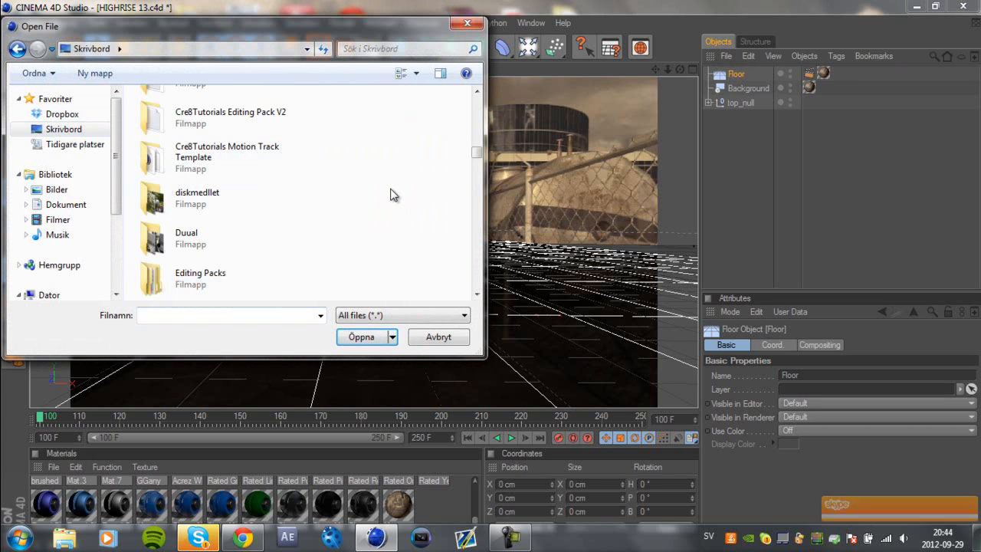
{"action": "scroll", "scroll_direction": "down", "scroll_amount": 3}
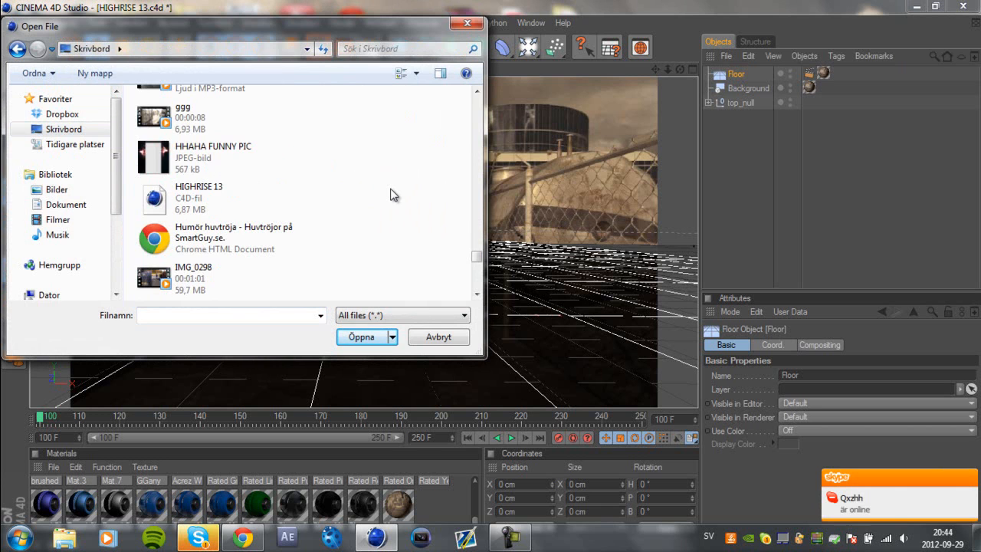
{"action": "mouse_move", "coordinate": [384, 191]}
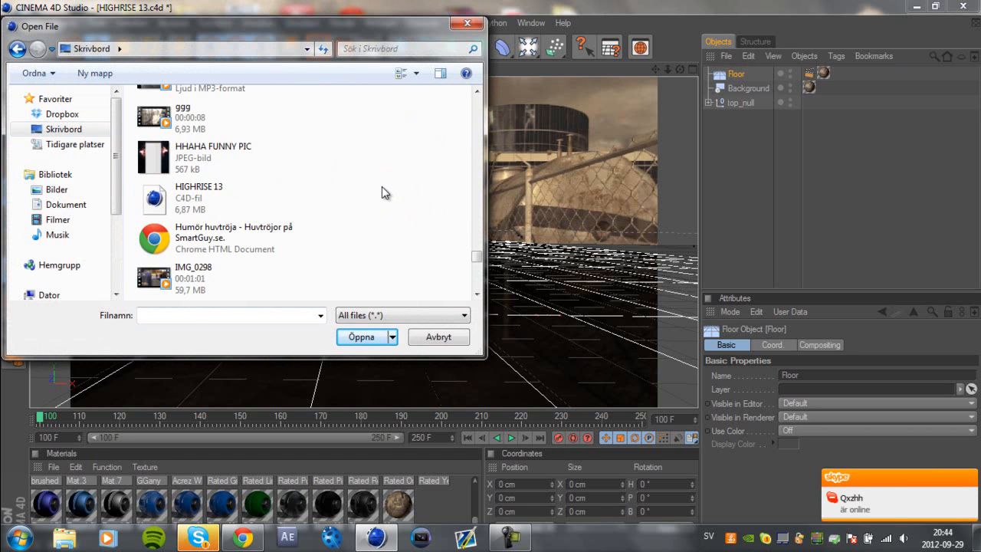
{"action": "scroll", "scroll_direction": "down", "scroll_amount": 3}
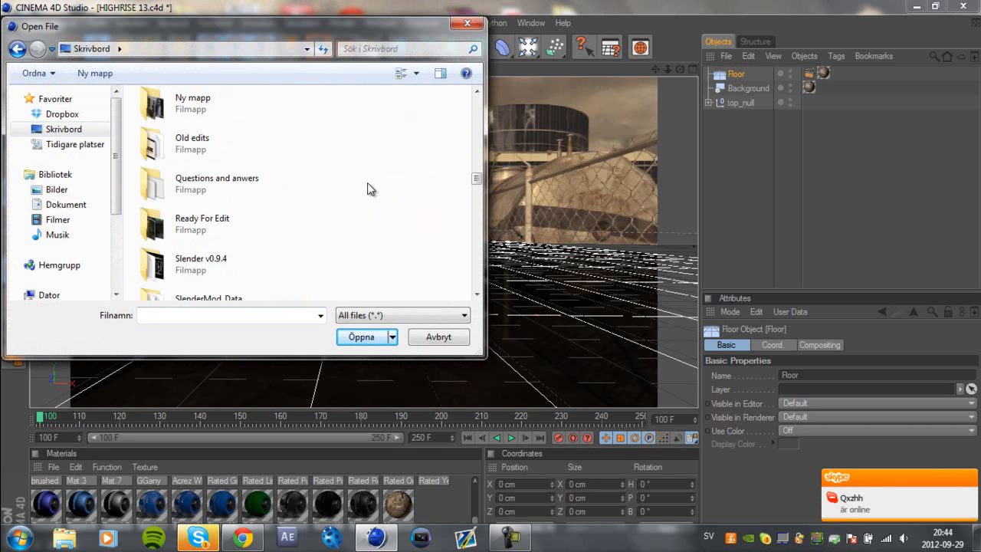
{"action": "scroll", "scroll_direction": "up", "scroll_amount": 3}
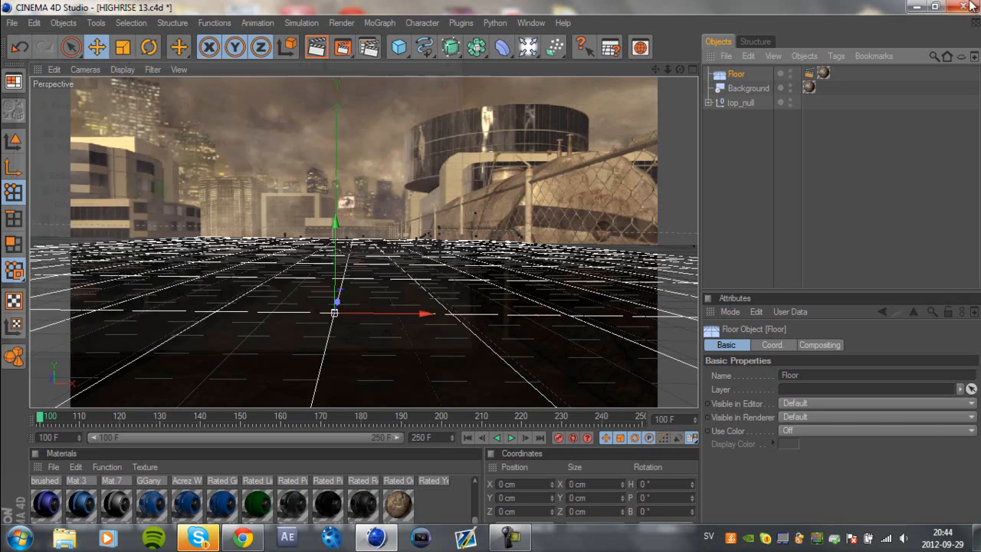
- Minimize Cinema 4D, move the ai and 2D folders to the sky area, and open ai
{"action": "left_click", "coordinate": [956, 7]}
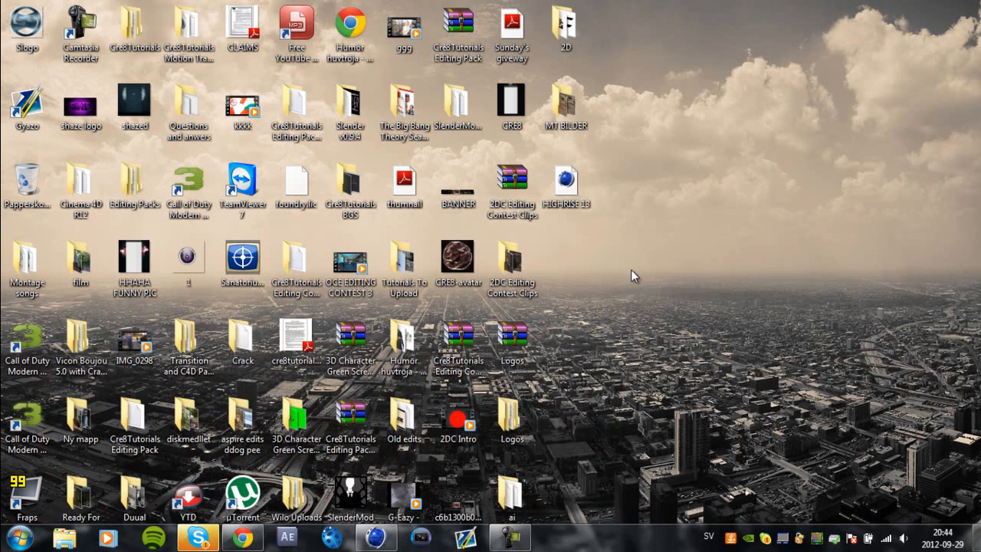
{"action": "left_click_drag", "start_coordinate": [511, 491], "coordinate": [724, 77]}
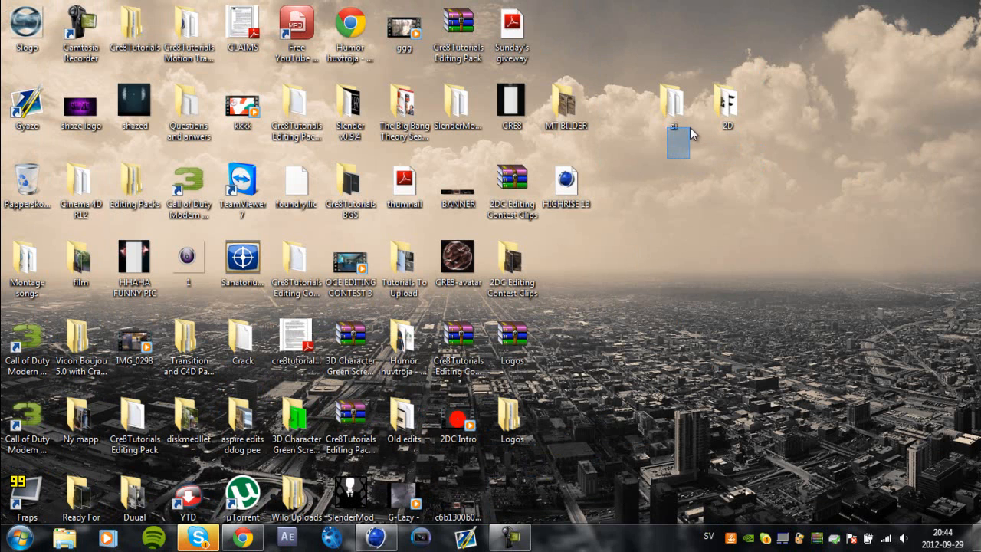
{"action": "double_click", "coordinate": [674, 107]}
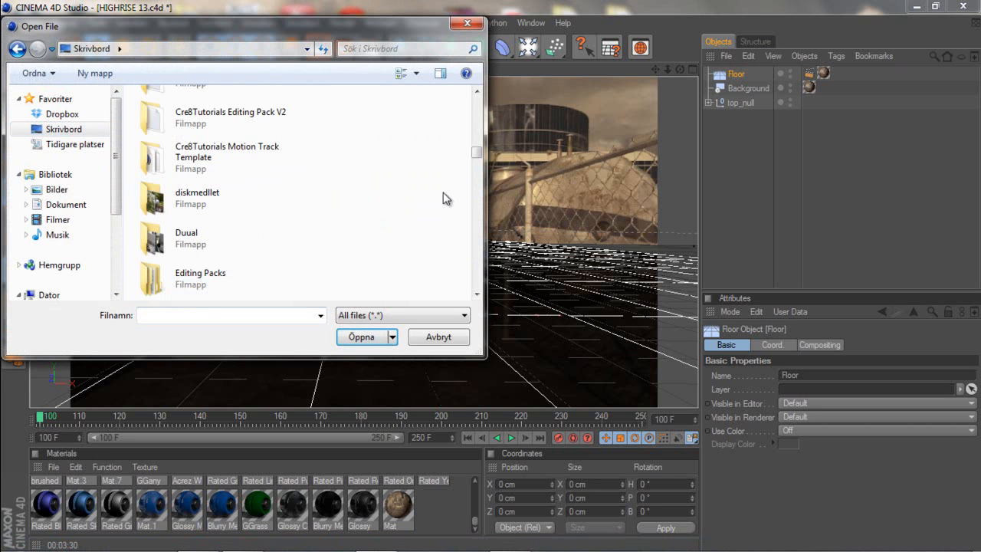
- Open Dare.ai from the ai folder and accept the Adobe Illustrator Import settings
{"action": "type", "text": "ai"}
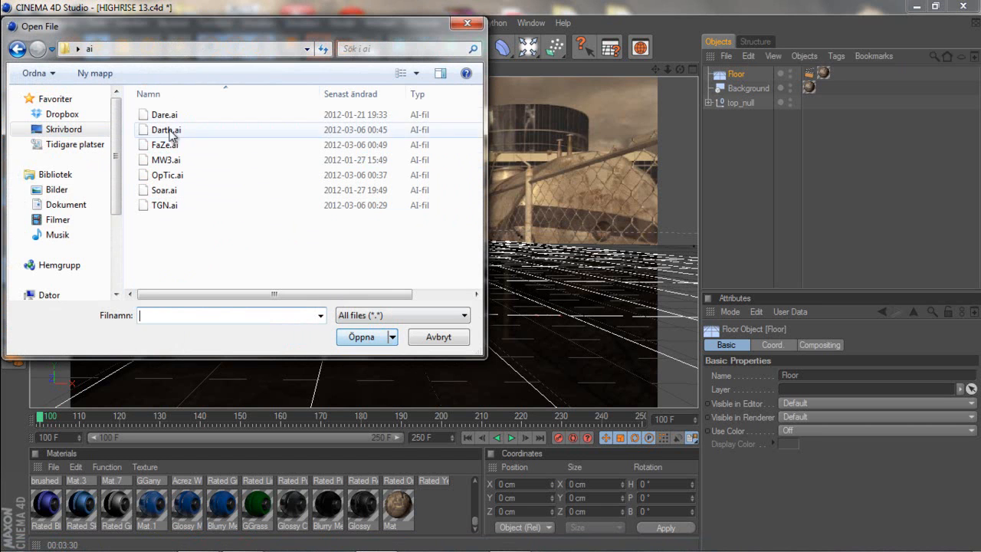
{"action": "left_click", "coordinate": [164, 114]}
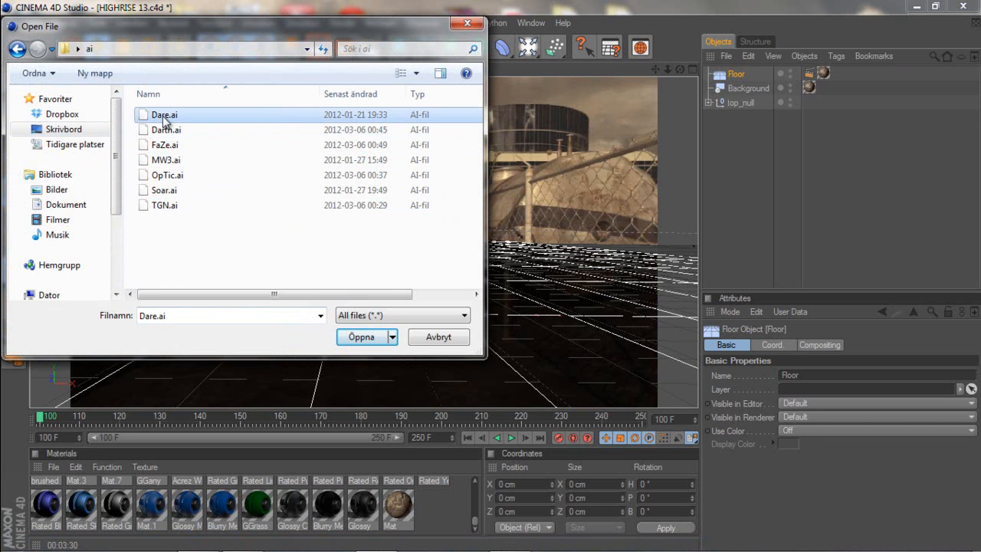
{"action": "left_click", "coordinate": [360, 336]}
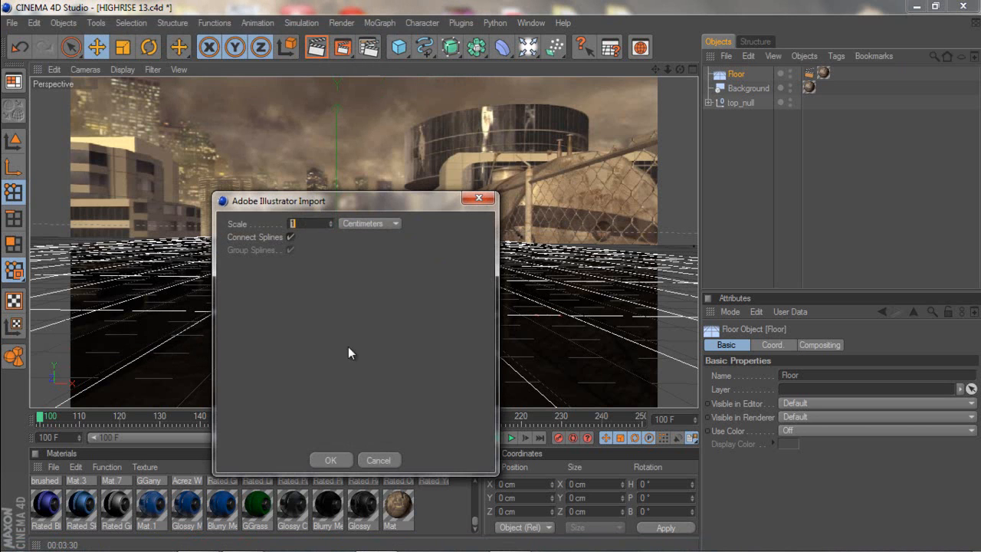
{"action": "mouse_move", "coordinate": [301, 295]}
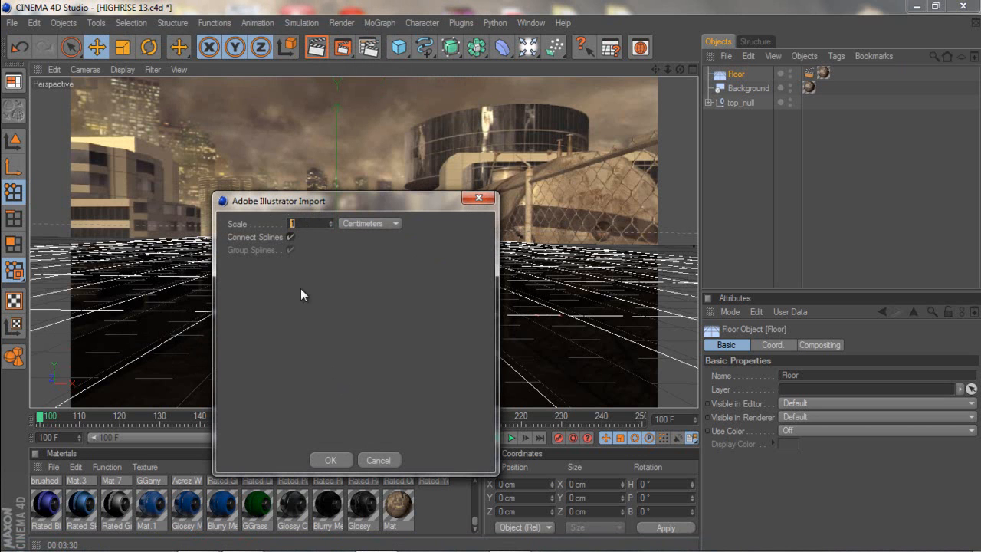
{"action": "left_click", "coordinate": [330, 459]}
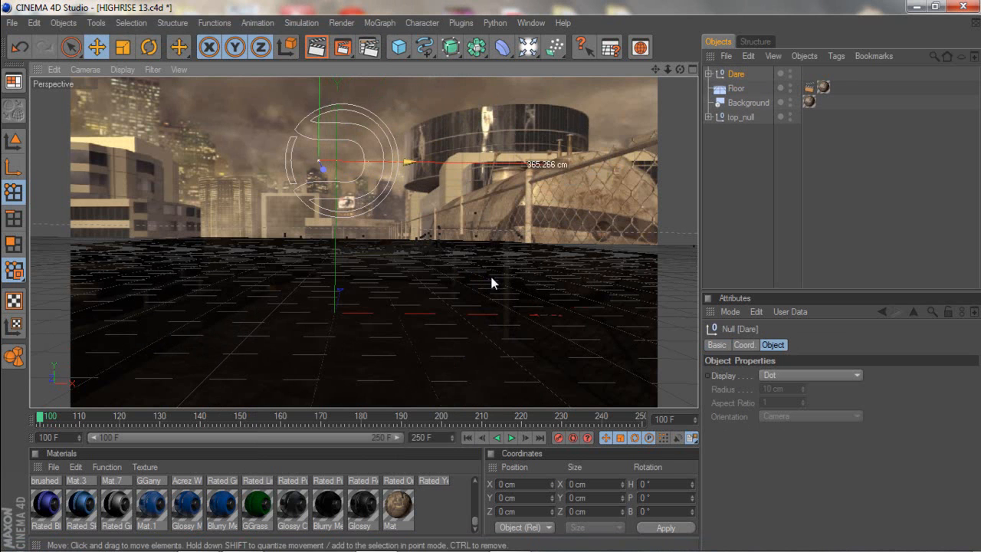
- Drag the Dare logo toward the viewport centre and move the timeline to frame 135
{"action": "left_click_drag", "start_coordinate": [322, 162], "coordinate": [322, 142]}
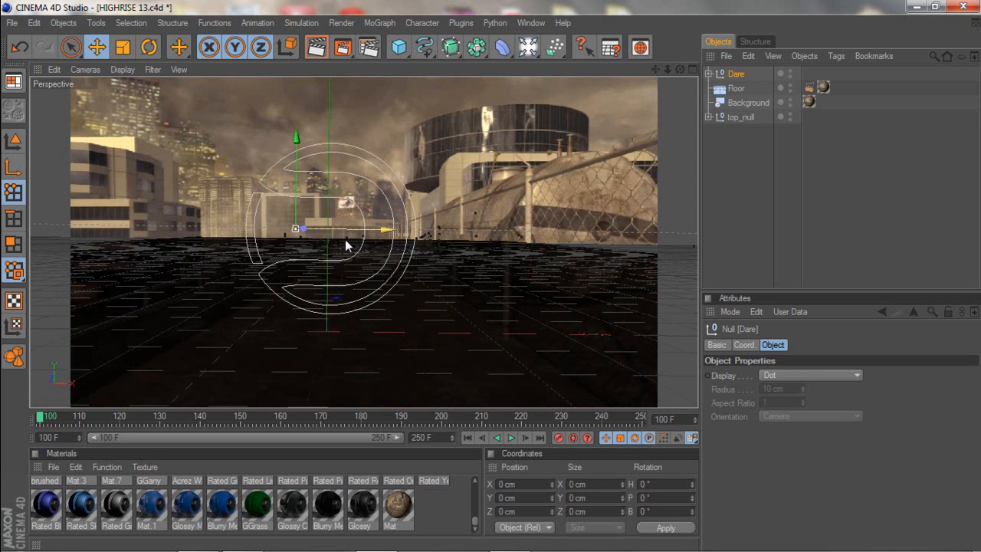
{"action": "left_click_drag", "start_coordinate": [43, 416], "coordinate": [132, 416]}
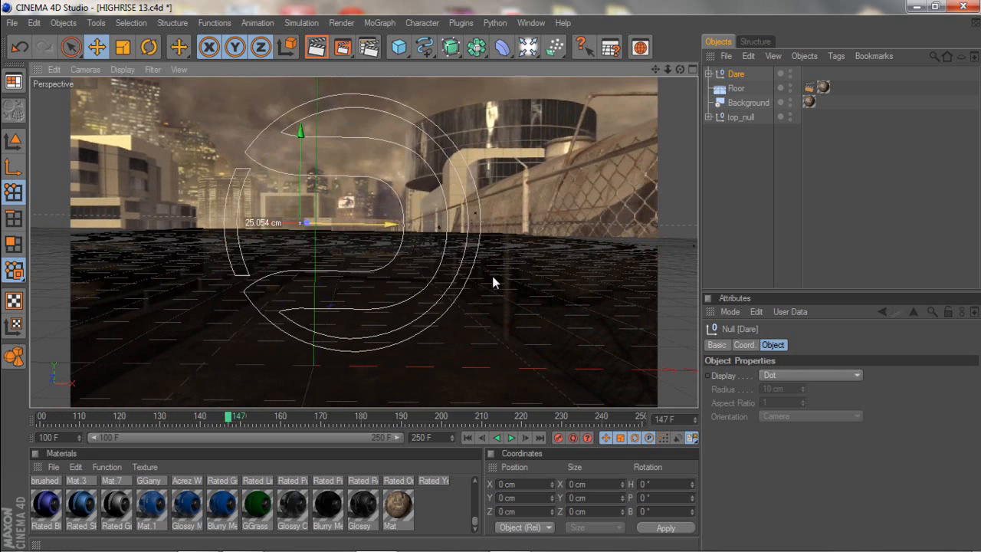
{"action": "left_click_drag", "start_coordinate": [228, 416], "coordinate": [184, 416]}
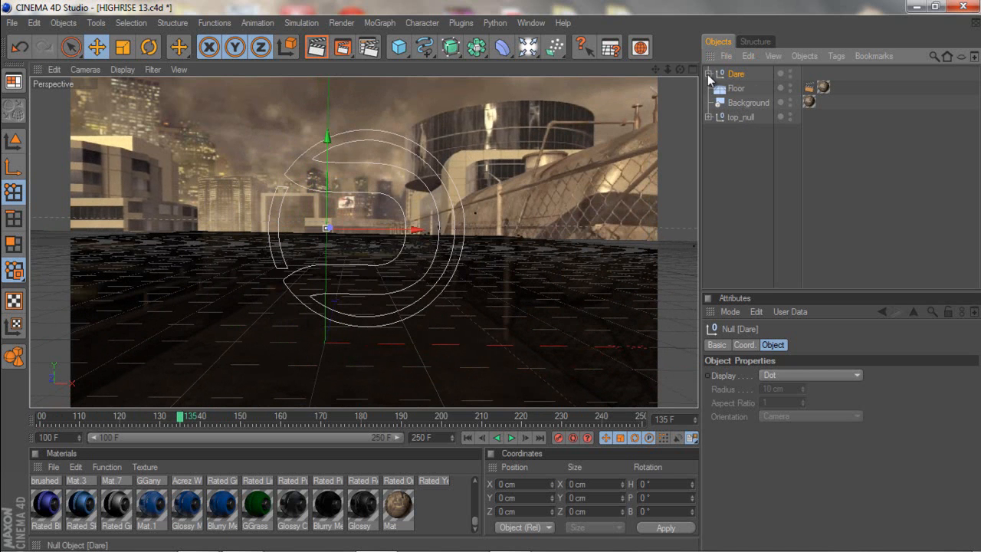
- Expand the Dare group, bring Path 1 and Path 3 out, and select both splines
{"action": "left_click", "coordinate": [709, 74]}
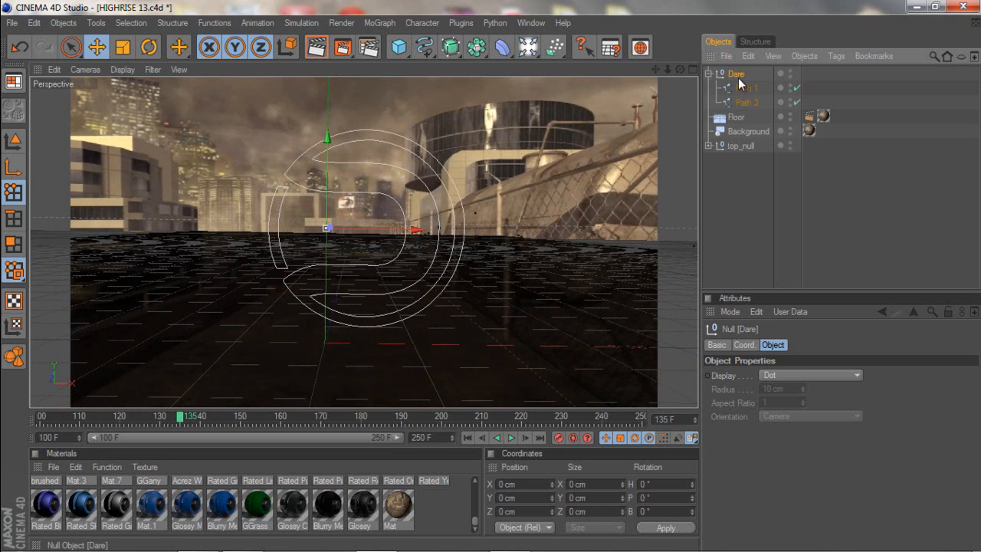
{"action": "mouse_move", "coordinate": [734, 81]}
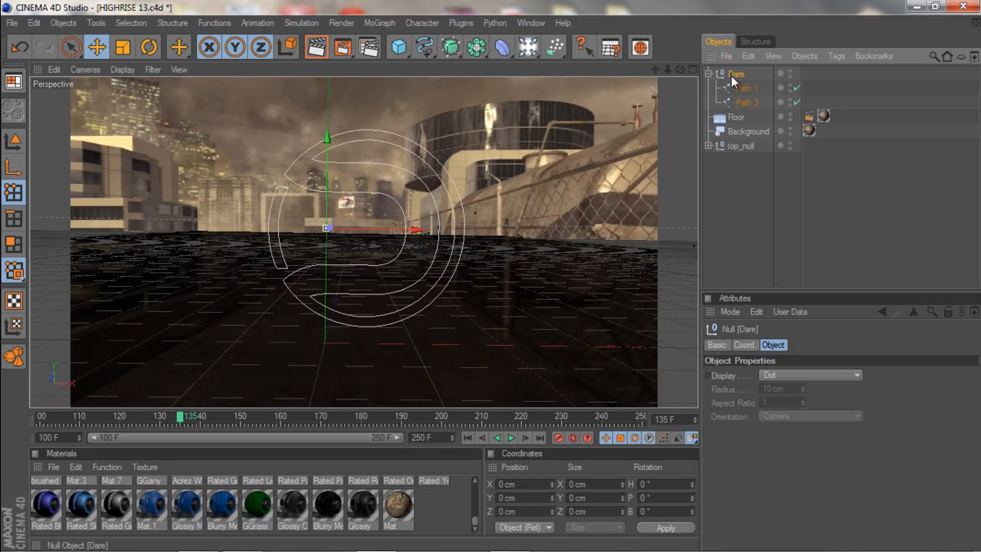
{"action": "left_click", "coordinate": [746, 87]}
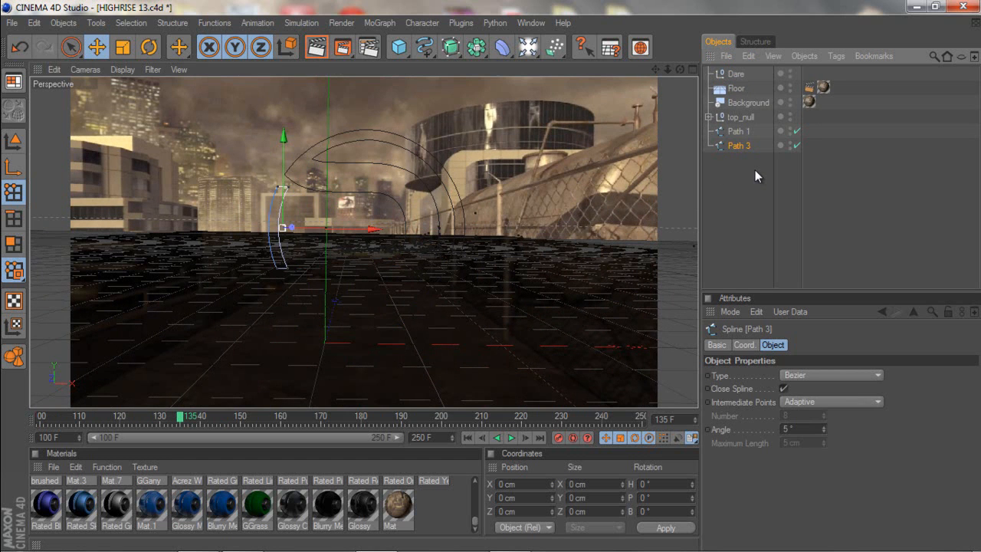
{"action": "left_click", "coordinate": [735, 74]}
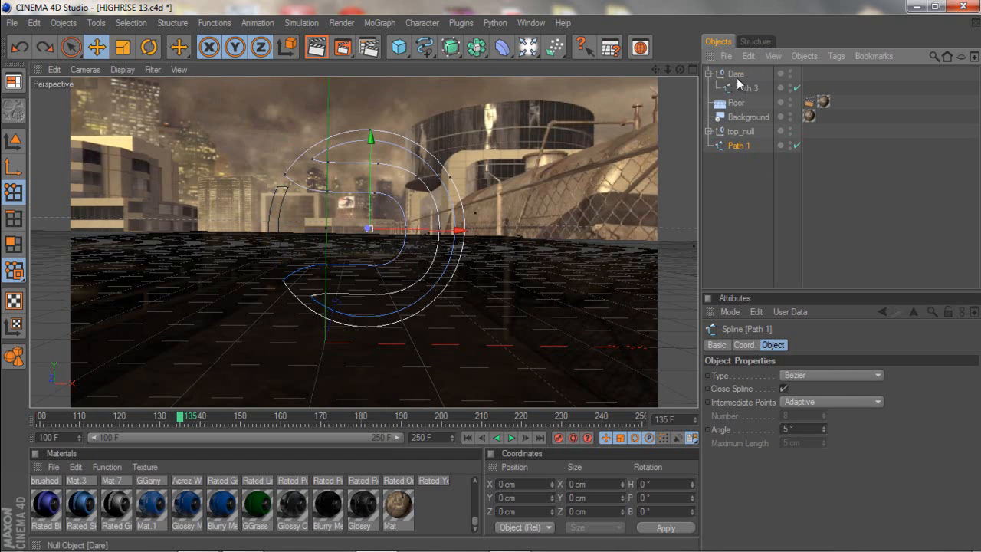
{"action": "left_click", "coordinate": [743, 87]}
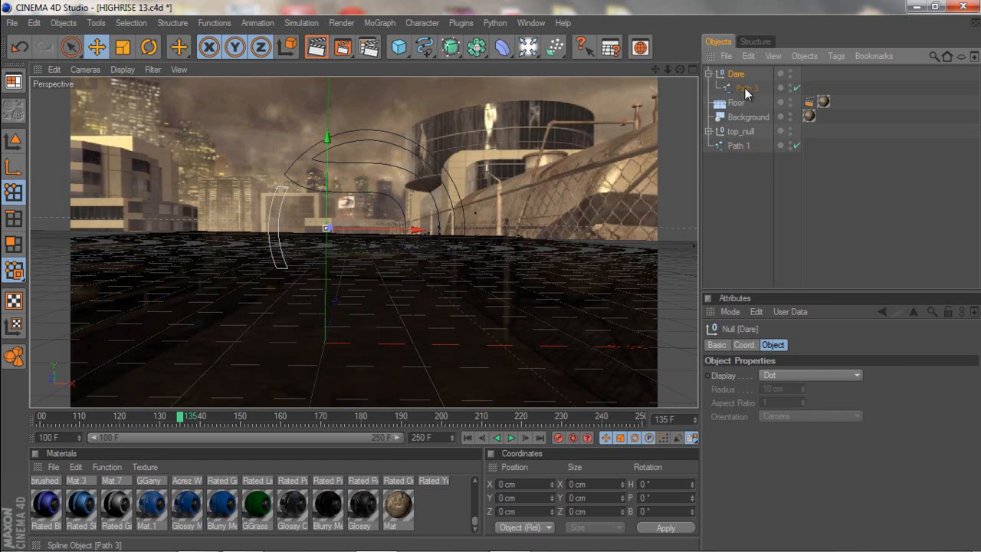
{"action": "left_click", "coordinate": [746, 87]}
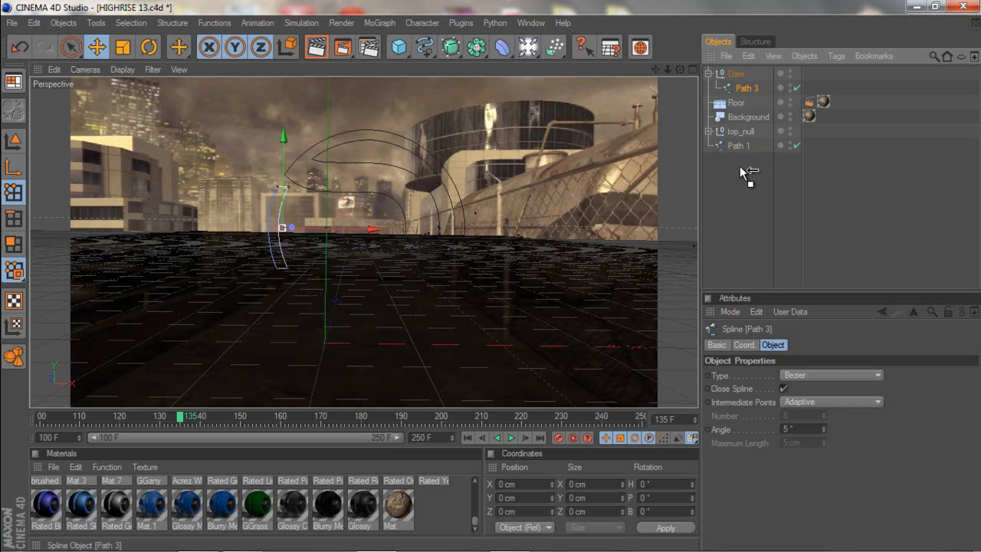
{"action": "mouse_move", "coordinate": [747, 169]}
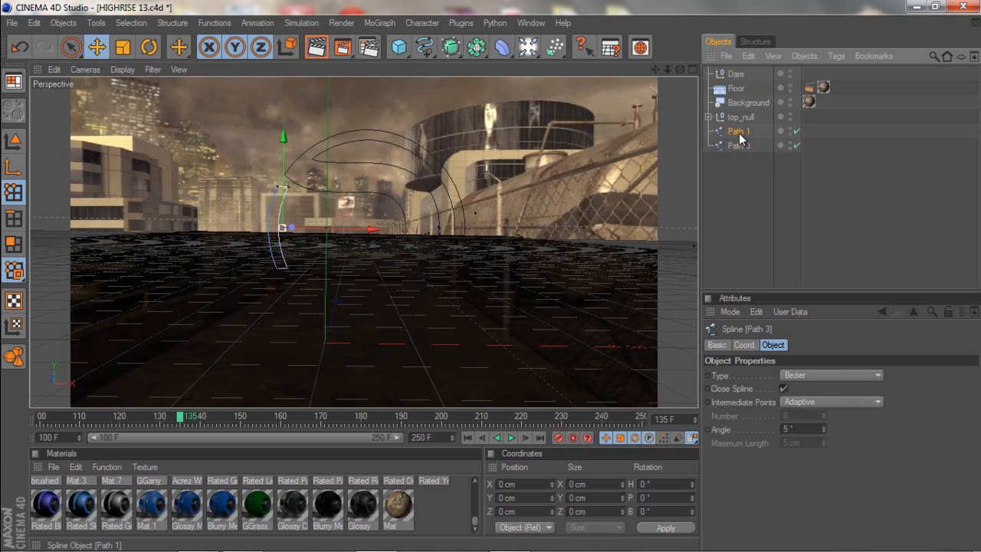
{"action": "left_click", "coordinate": [738, 131]}
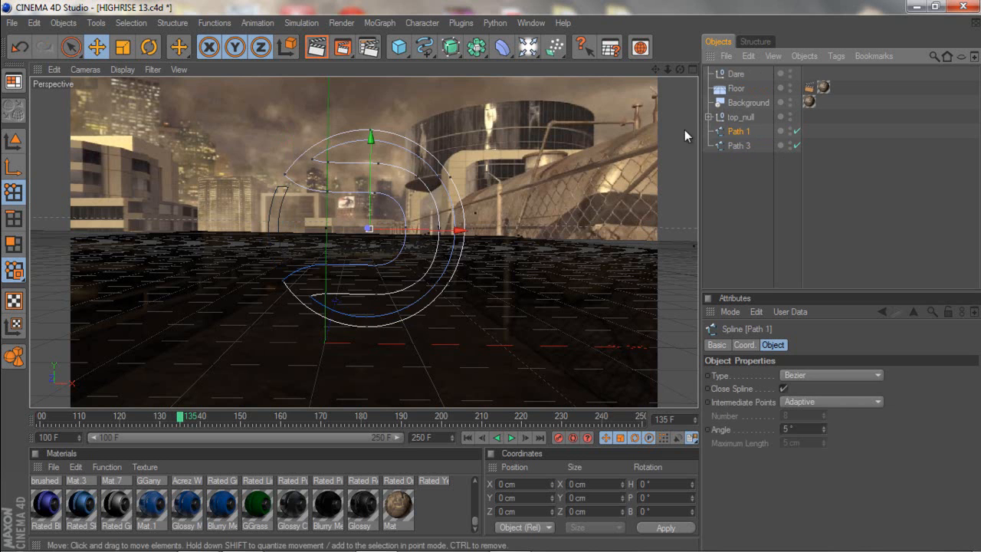
{"action": "left_click", "coordinate": [736, 74]}
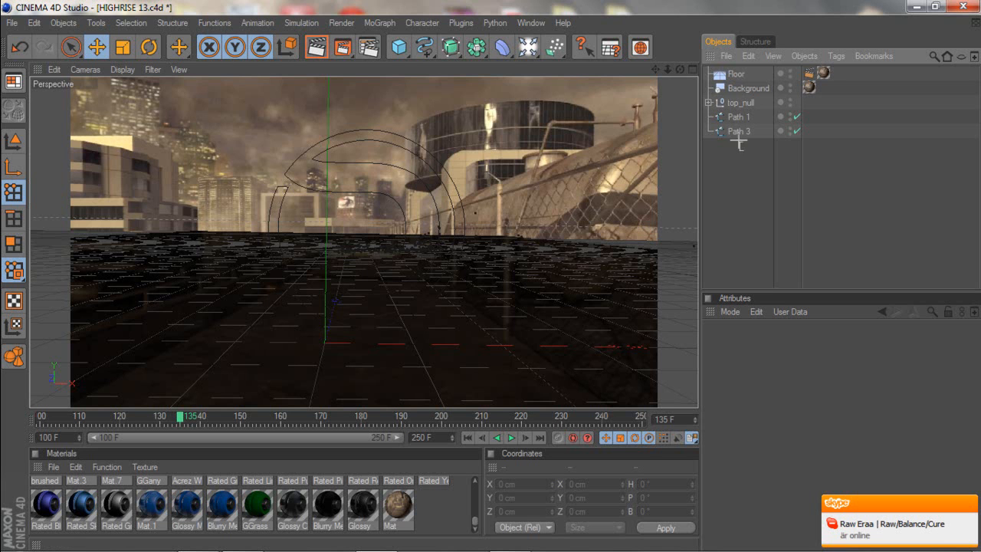
{"action": "left_click", "coordinate": [741, 130]}
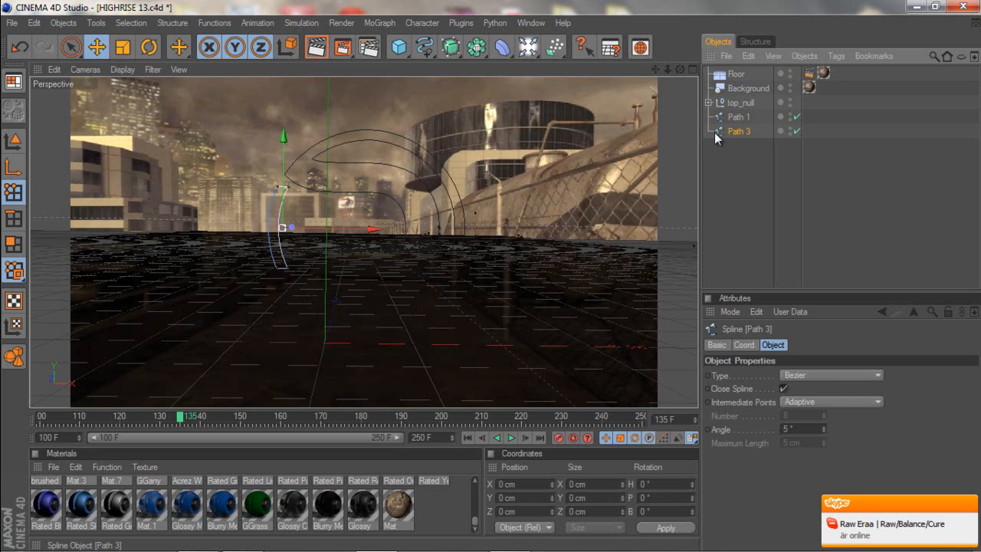
{"action": "left_click", "coordinate": [738, 116]}
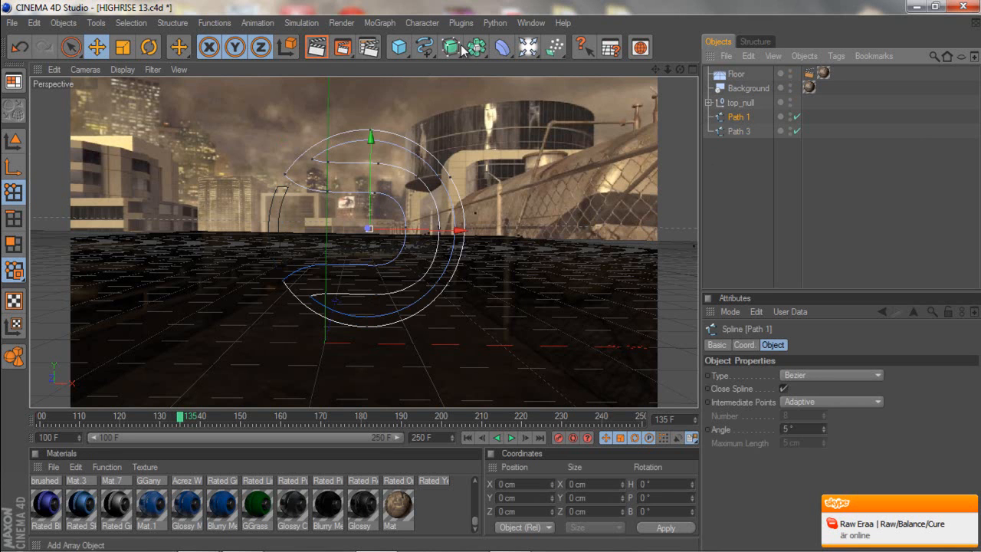
- Add an Extrude NURBS generator from the NURBS toolbar group for the logo splines
{"action": "left_click", "coordinate": [450, 47]}
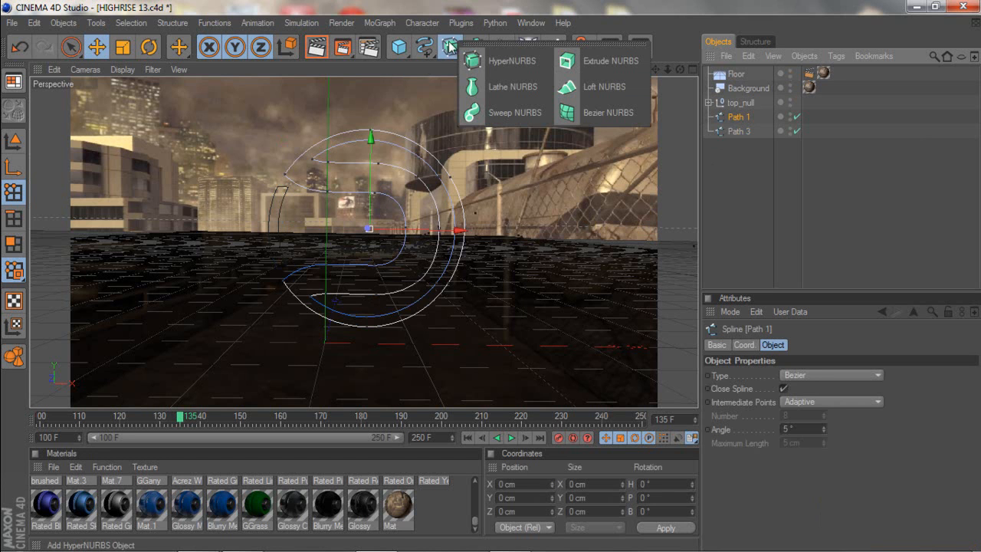
{"action": "mouse_move", "coordinate": [601, 86]}
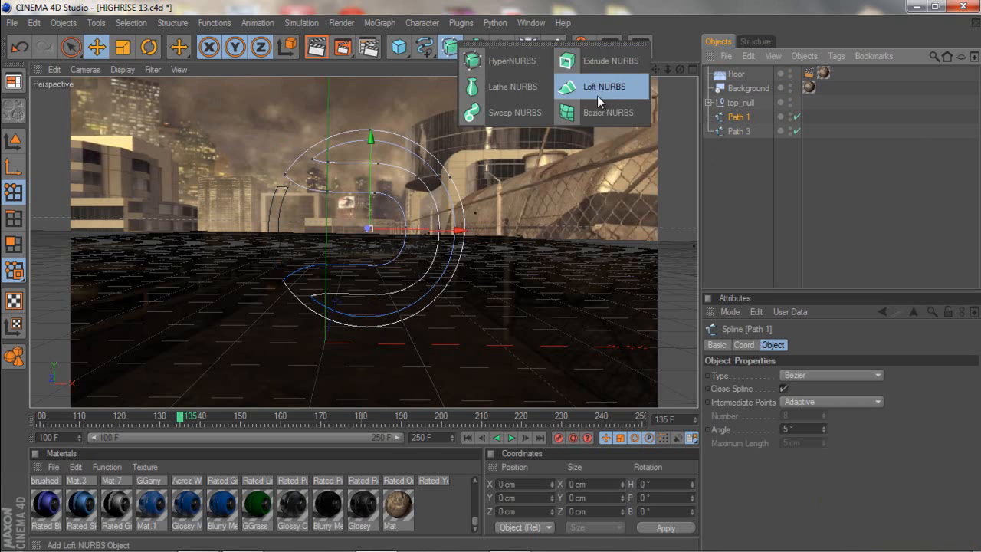
{"action": "left_click", "coordinate": [611, 60]}
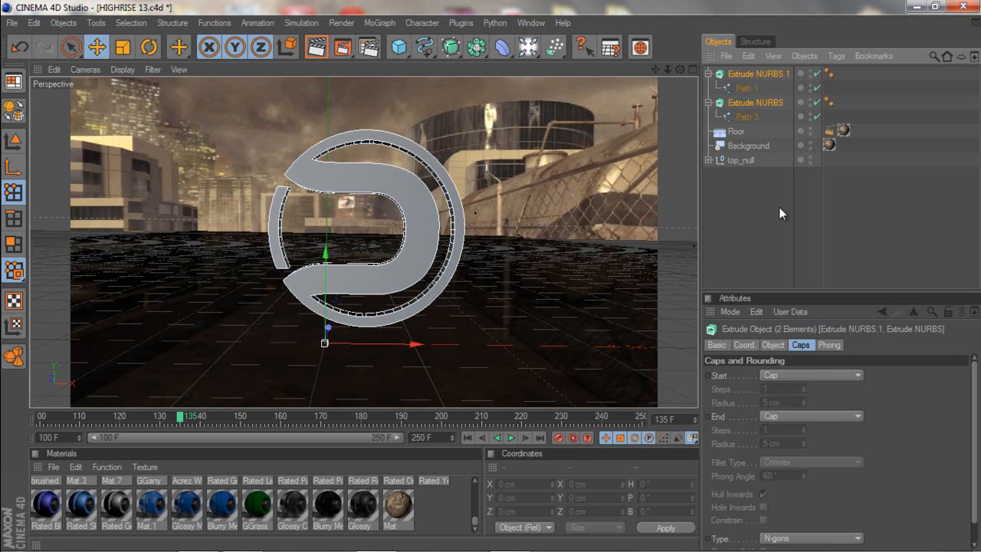
- Reduce both logo extrusions' Movement Z depth from 209 cm to 134 cm
{"action": "left_click", "coordinate": [758, 74]}
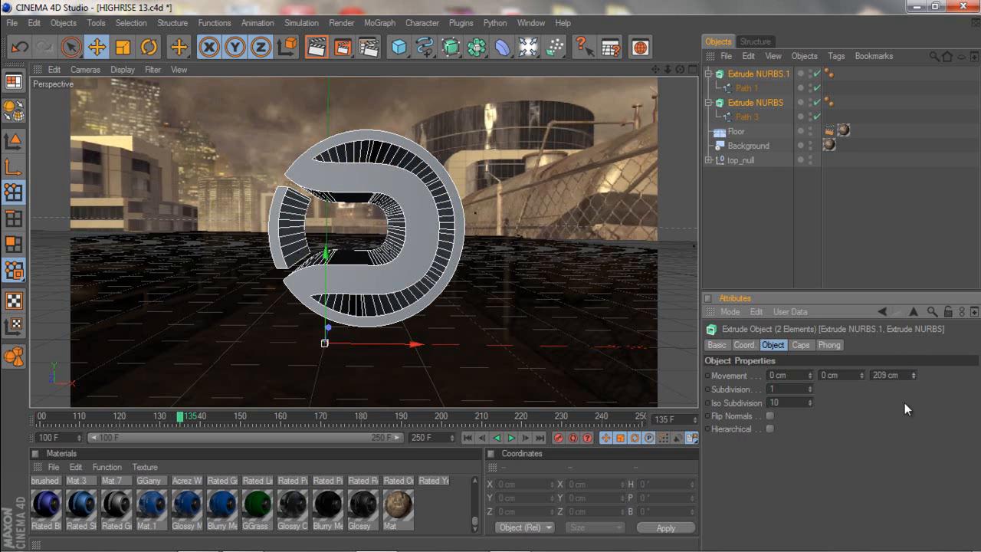
{"action": "left_click_drag", "start_coordinate": [889, 375], "coordinate": [916, 375]}
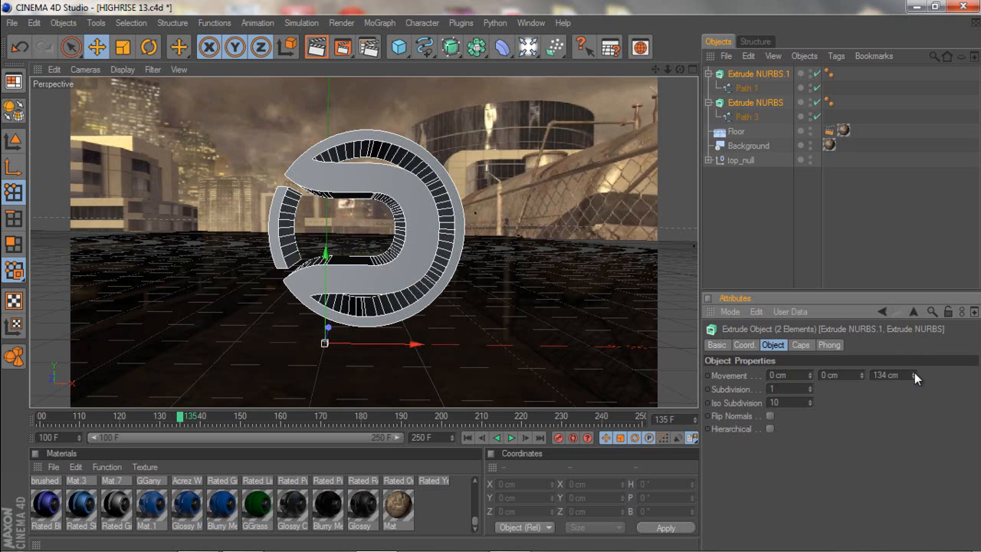
{"action": "mouse_move", "coordinate": [858, 411]}
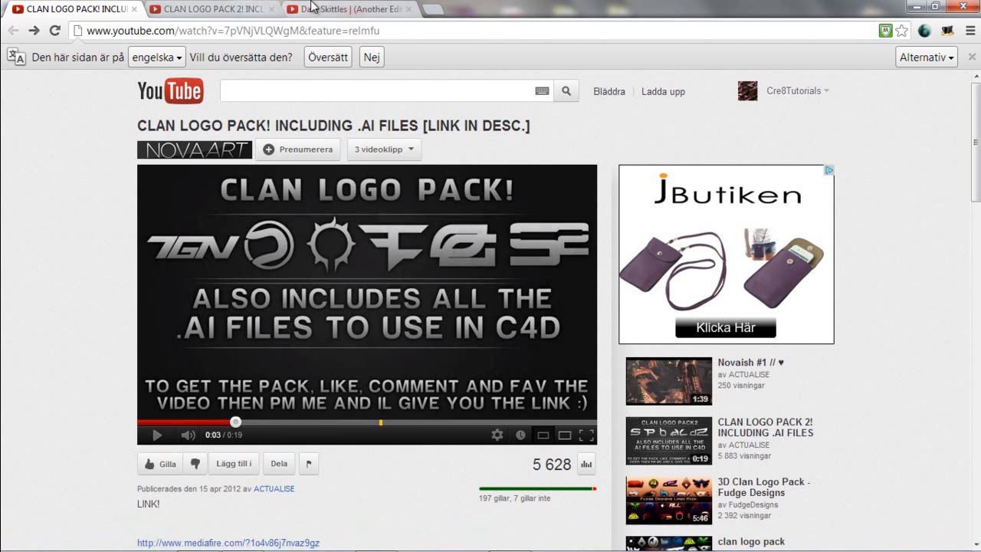
- View the Dare Skittles YouTube video, paused on its 3D logo shot
{"action": "left_click", "coordinate": [348, 9]}
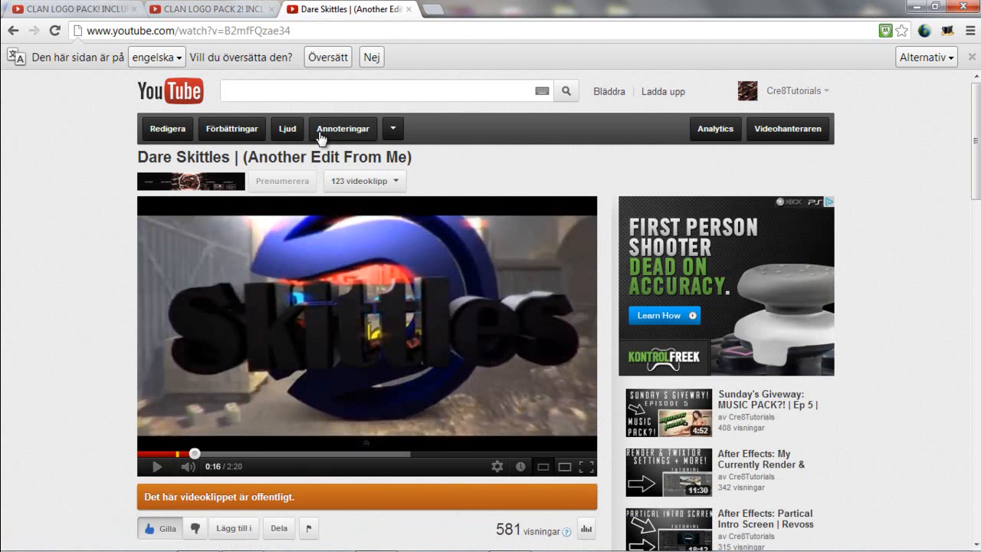
{"action": "mouse_move", "coordinate": [284, 283]}
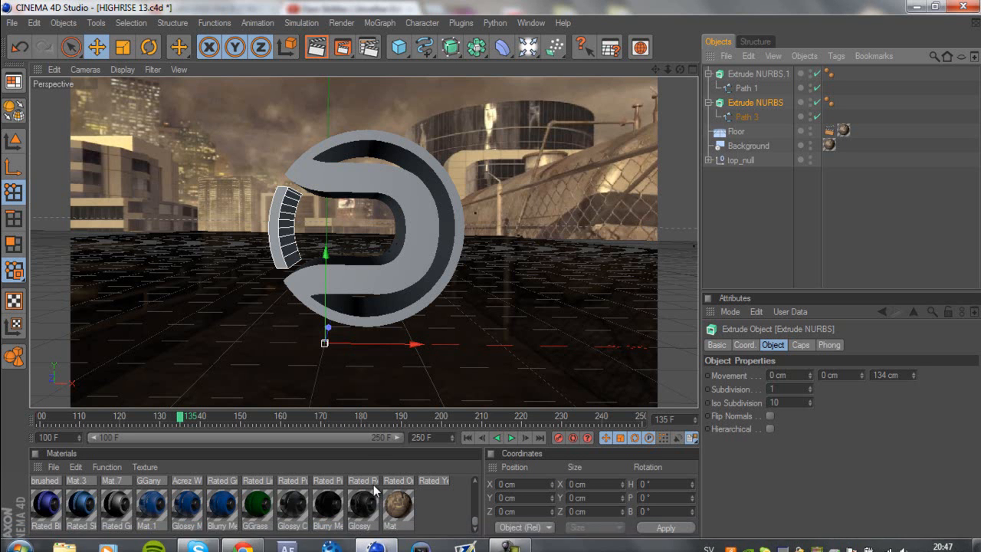
- Select both Extrude NURBS logo objects and enlarge them with the Scale tool
{"action": "left_click", "coordinate": [148, 46]}
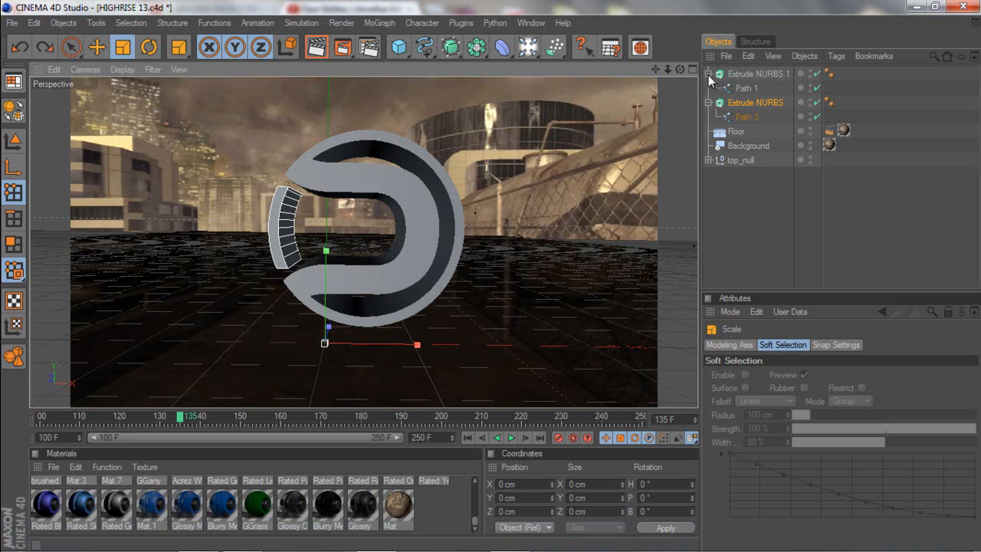
{"action": "left_click", "coordinate": [759, 73]}
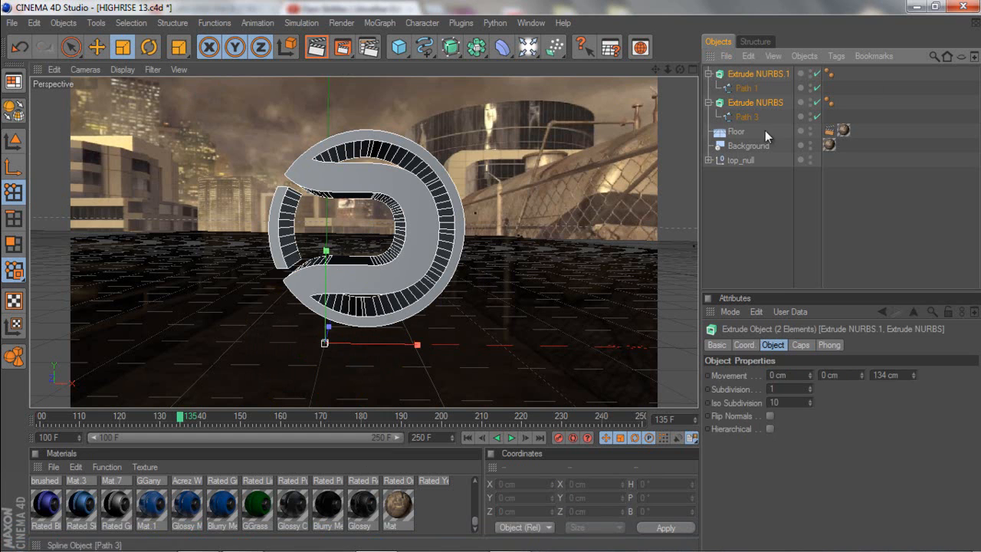
{"action": "left_click", "coordinate": [709, 73]}
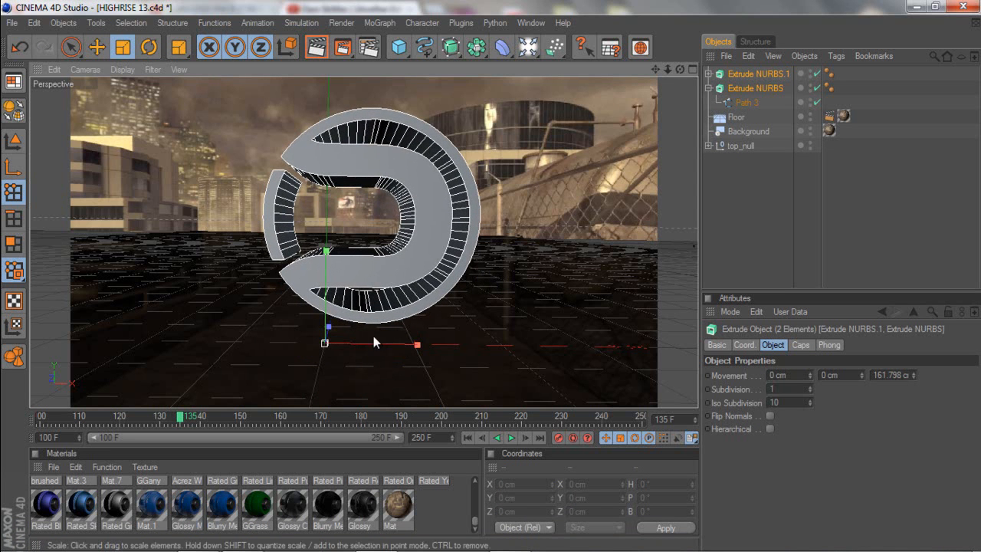
{"action": "mouse_move", "coordinate": [352, 279]}
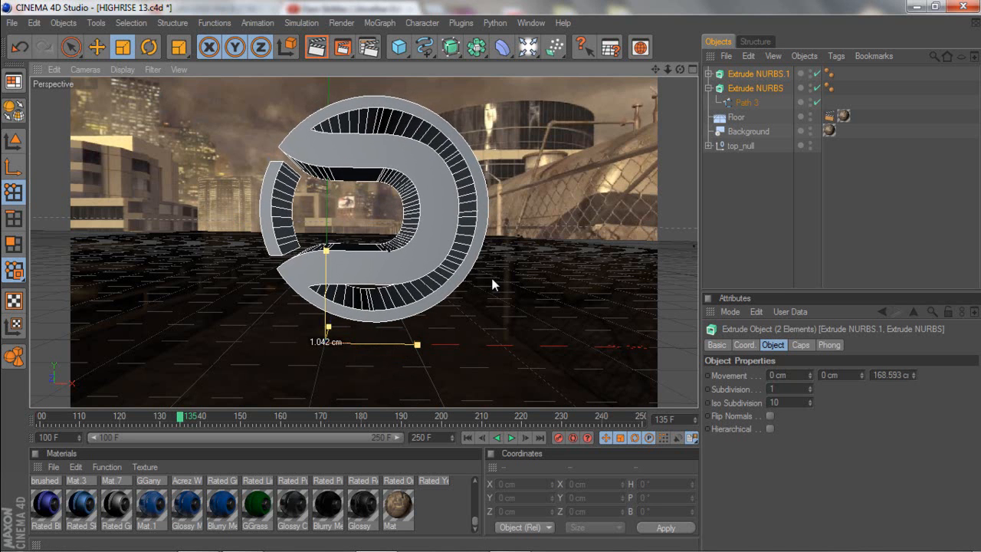
- Move the logo upward and closer to the camera
{"action": "left_click", "coordinate": [97, 46]}
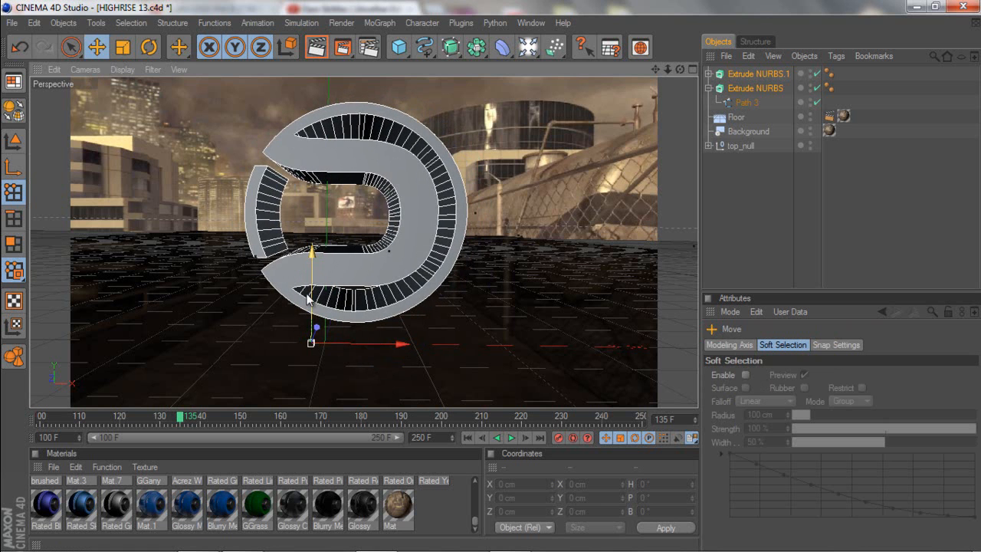
{"action": "left_click_drag", "start_coordinate": [310, 314], "coordinate": [314, 289]}
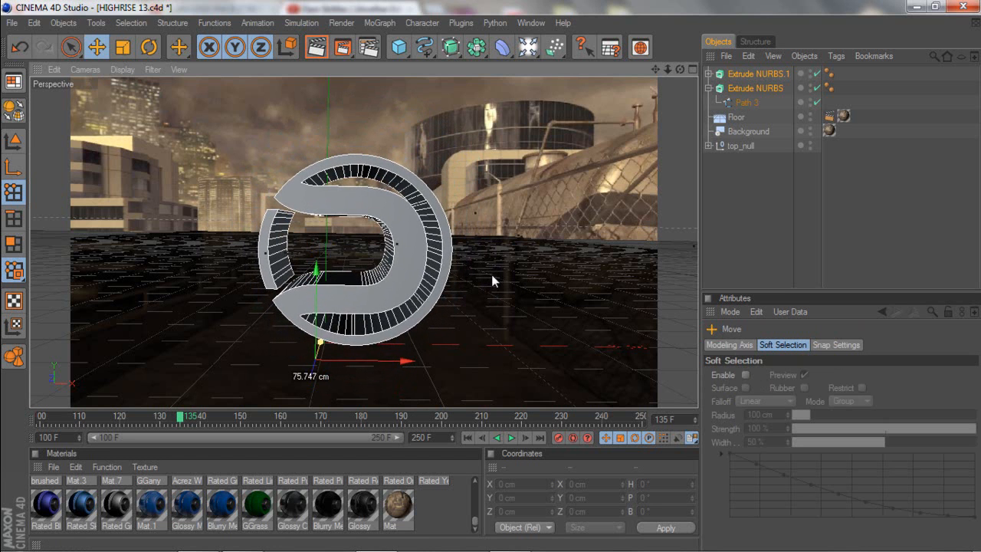
{"action": "left_click_drag", "start_coordinate": [312, 268], "coordinate": [315, 361]}
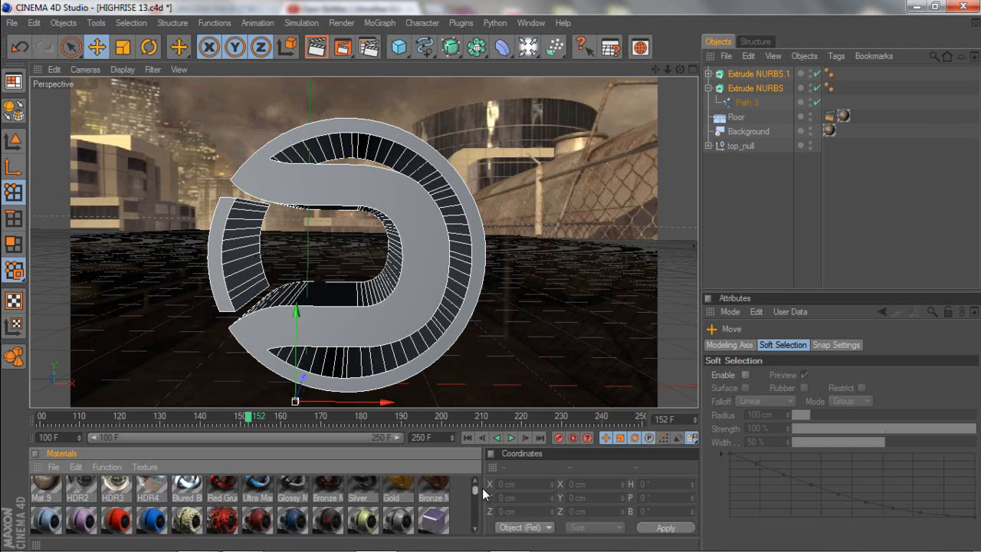
- Apply the blue simple metallic material to the logo extrusions
{"action": "scroll", "scroll_direction": "down", "scroll_amount": 3}
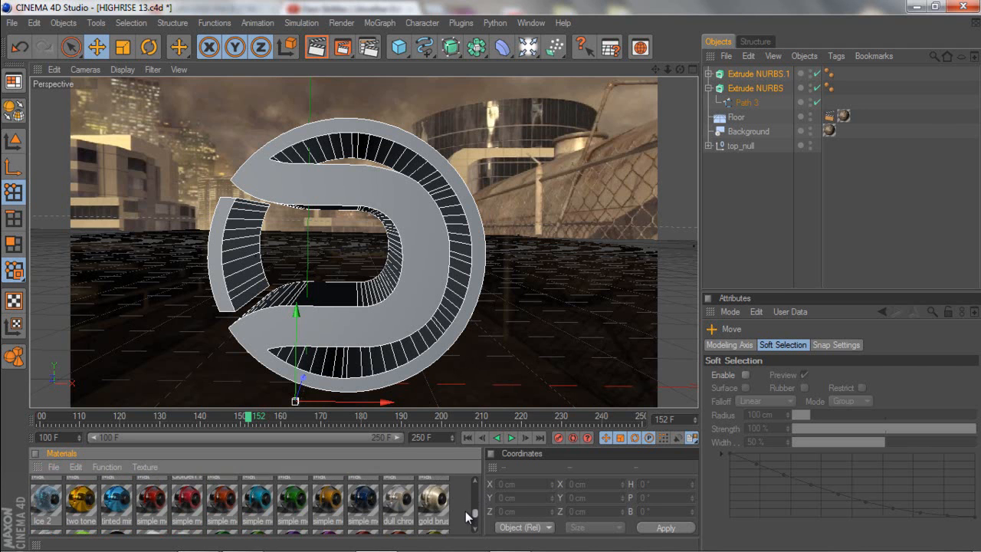
{"action": "scroll", "scroll_direction": "down", "scroll_amount": 3}
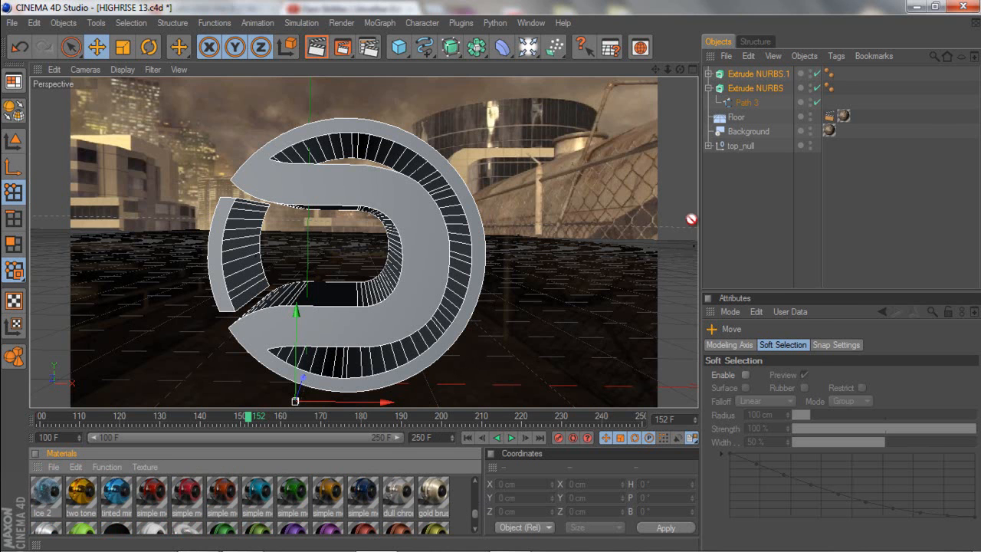
{"action": "left_click", "coordinate": [842, 73]}
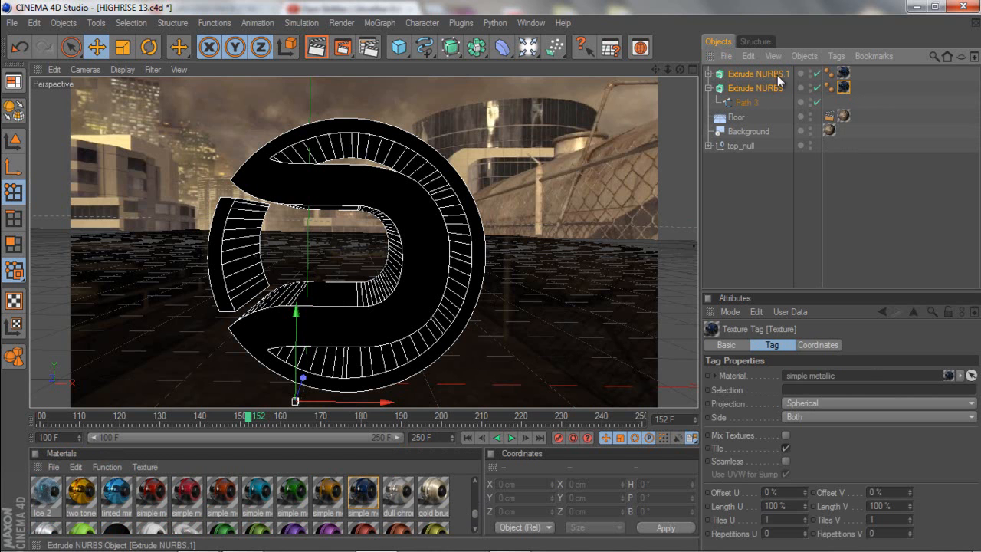
{"action": "left_click", "coordinate": [755, 87]}
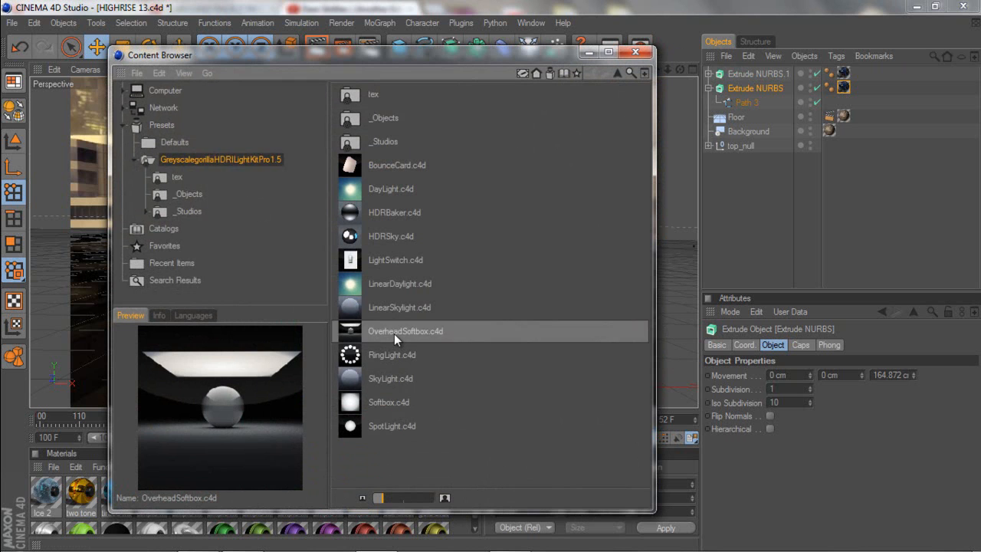
- Add the OverheadSoftbox.c4d light preset and close the Content Browser
{"action": "double_click", "coordinate": [405, 331]}
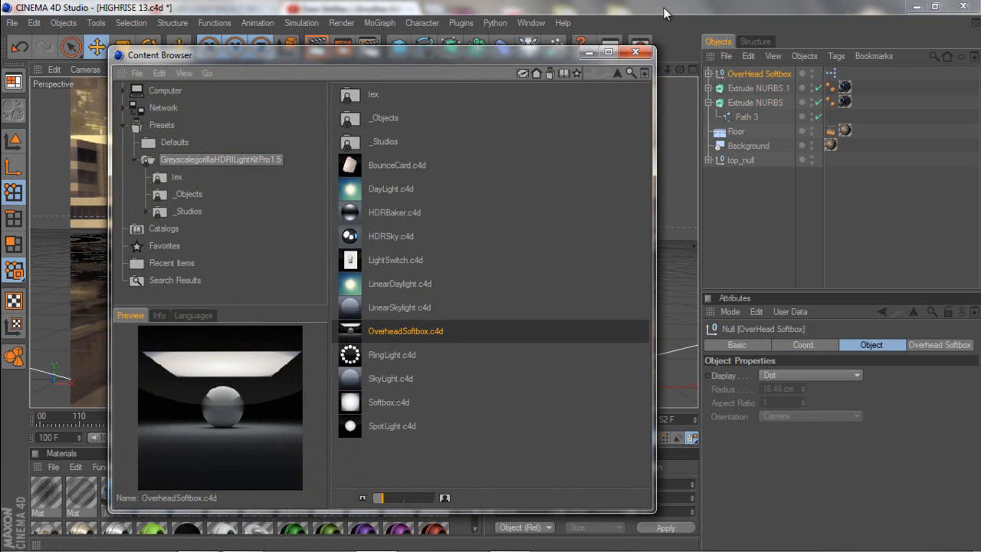
{"action": "left_click", "coordinate": [635, 52]}
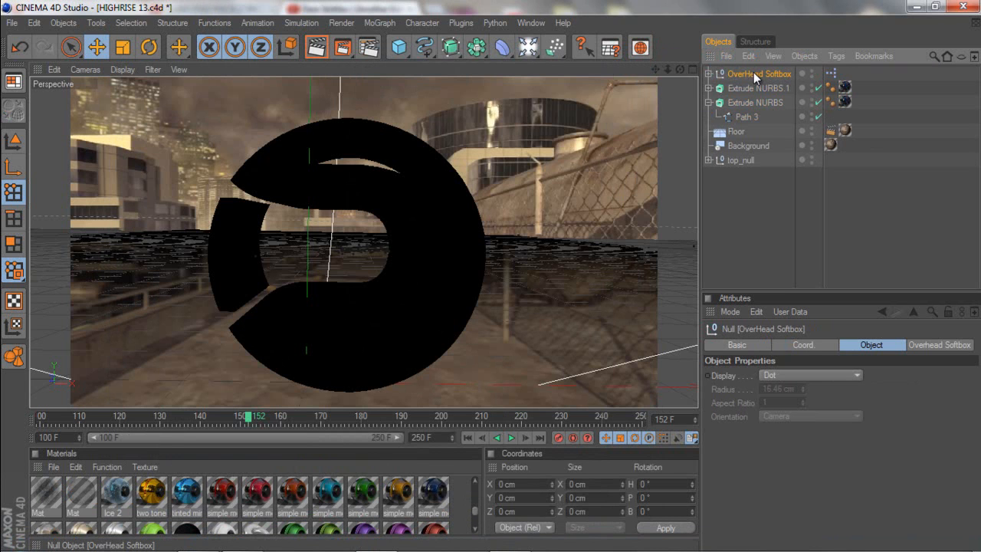
{"action": "mouse_move", "coordinate": [421, 185]}
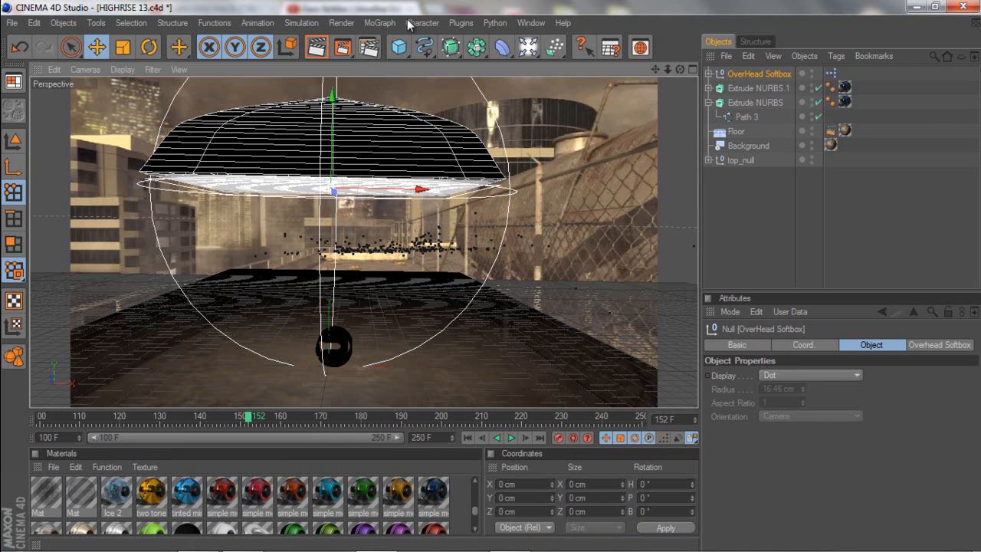
{"action": "mouse_move", "coordinate": [657, 75]}
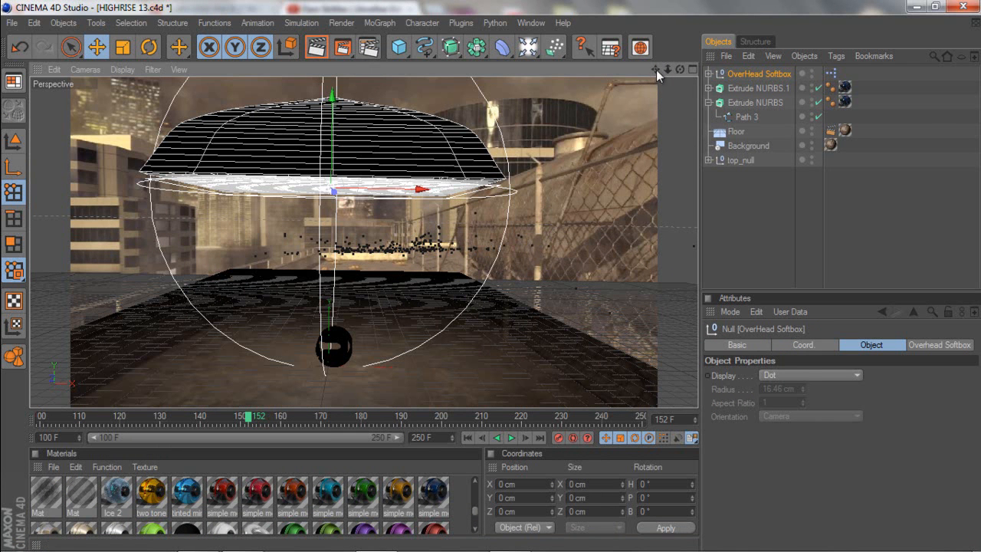
- Rotate and move the OverHead Softbox, scrubbing the timeline to frame 145
{"action": "left_click", "coordinate": [148, 47]}
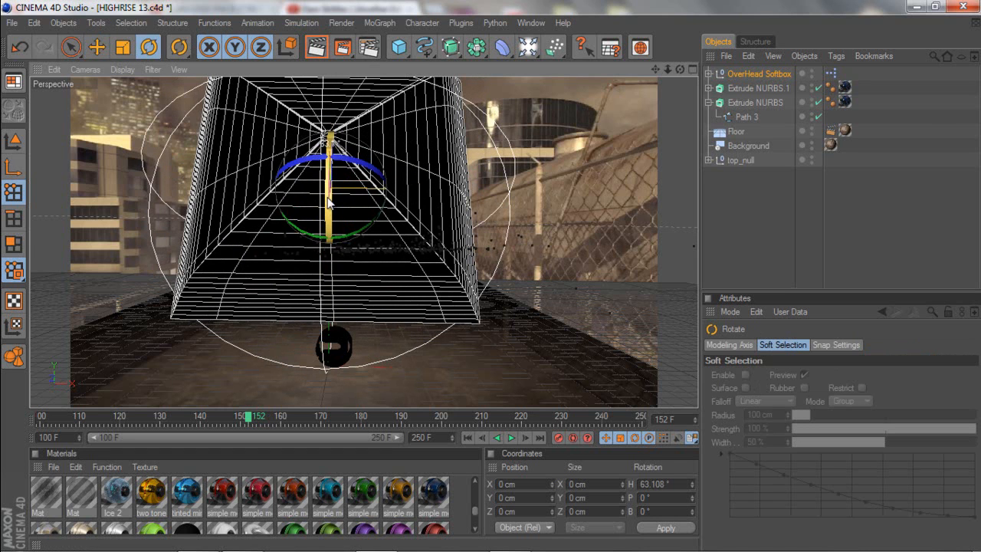
{"action": "left_click", "coordinate": [97, 47]}
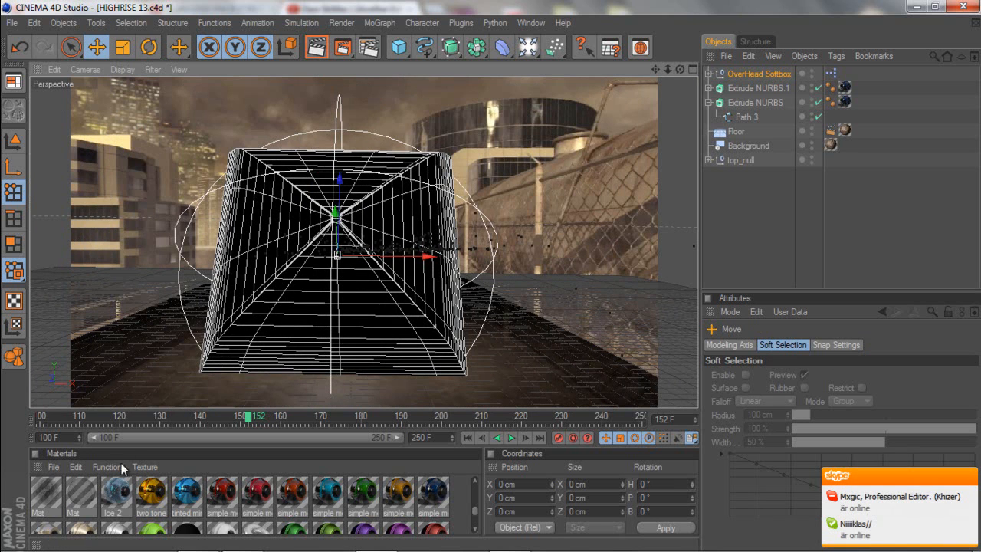
{"action": "left_click_drag", "start_coordinate": [248, 416], "coordinate": [237, 416]}
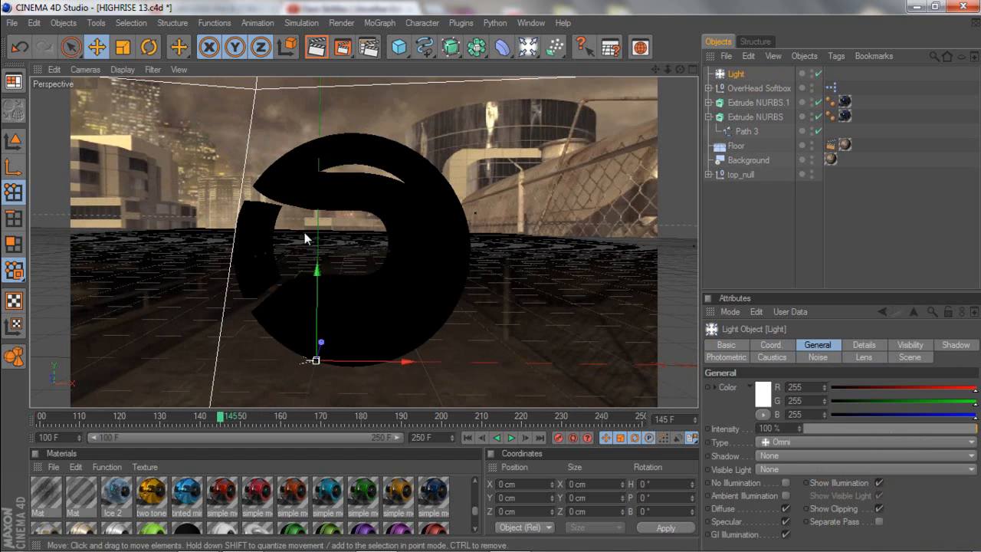
- Drag the omni light's Y axis handle to lift it high above the logo
{"action": "left_click_drag", "start_coordinate": [318, 272], "coordinate": [318, 122]}
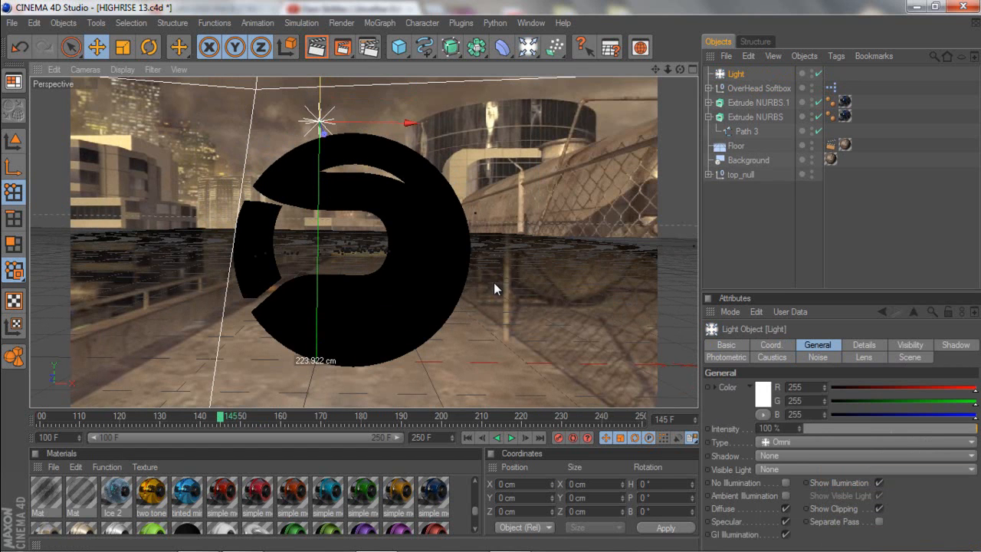
{"action": "left_click_drag", "start_coordinate": [316, 121], "coordinate": [316, 93]}
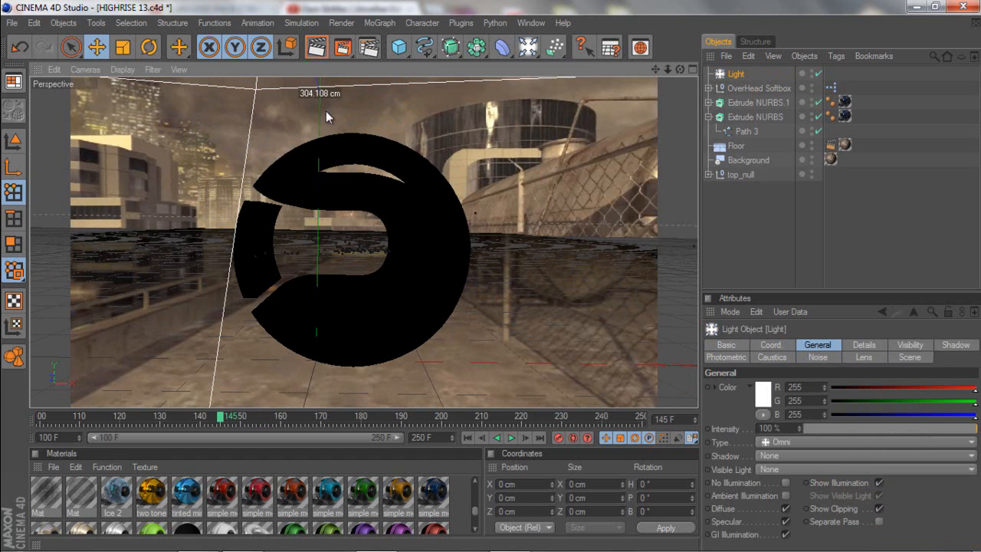
{"action": "left_click", "coordinate": [316, 46]}
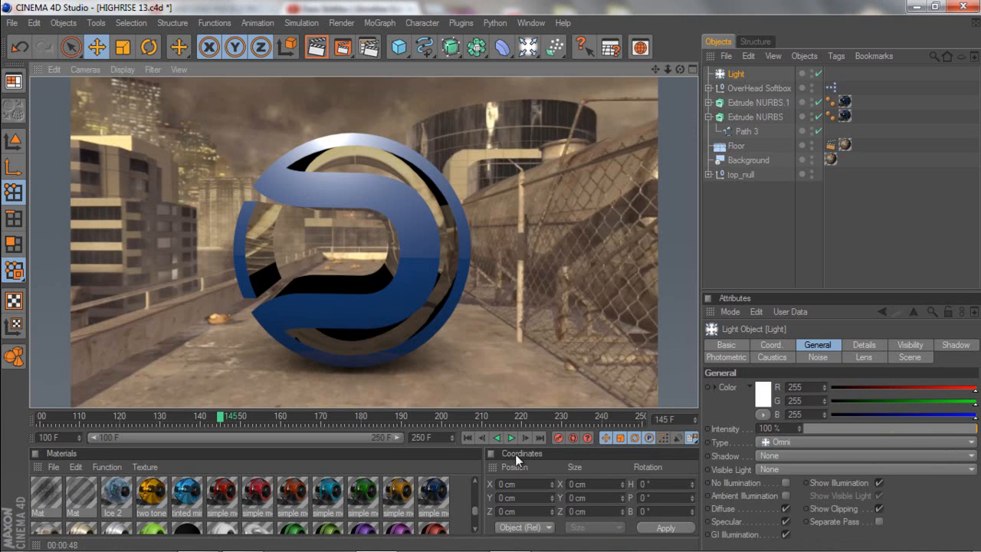
{"action": "mouse_move", "coordinate": [321, 182]}
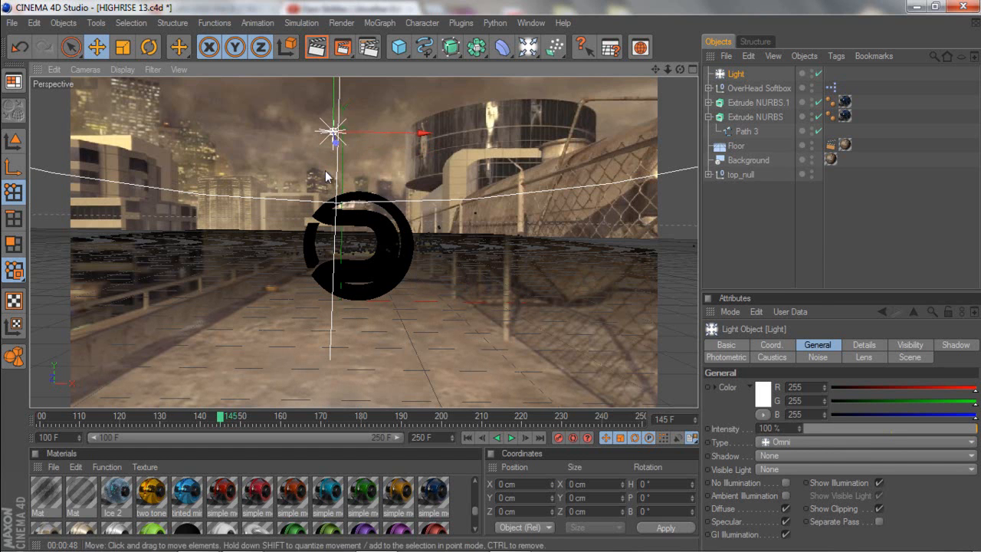
- Scrub to frame 146, collapse Extrude NURBS, and open its simple metallic material
{"action": "left_click_drag", "start_coordinate": [333, 134], "coordinate": [331, 83]}
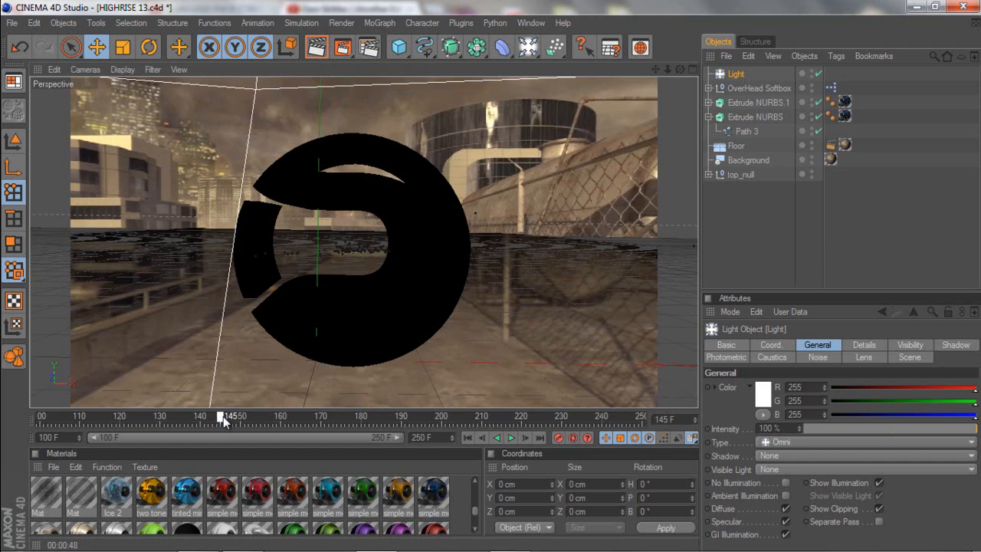
{"action": "left_click_drag", "start_coordinate": [226, 416], "coordinate": [243, 416]}
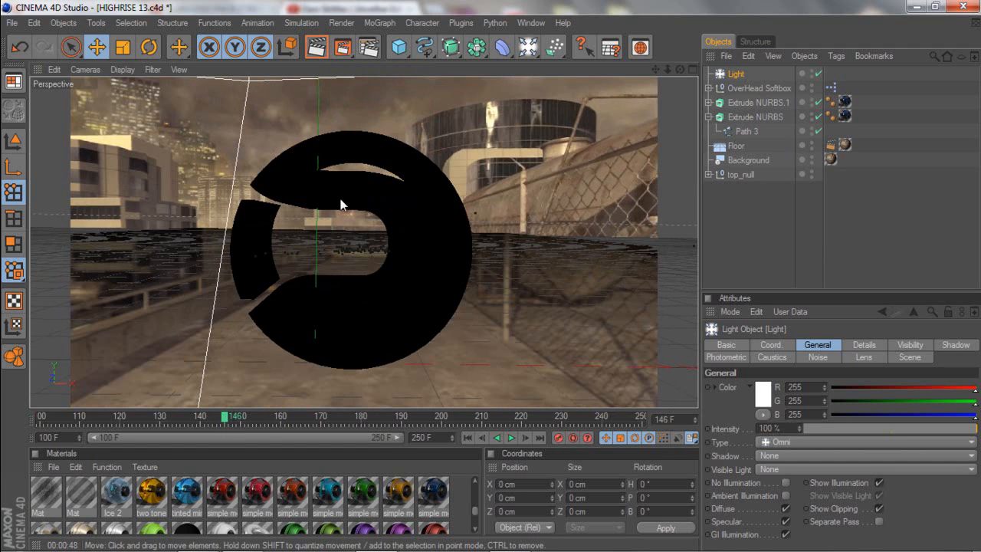
{"action": "mouse_move", "coordinate": [315, 48]}
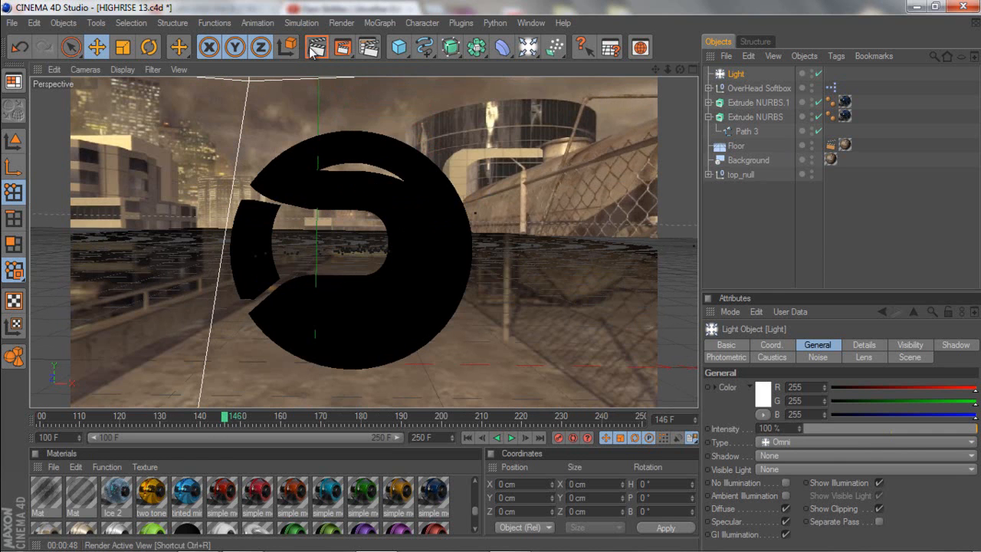
{"action": "left_click", "coordinate": [709, 116]}
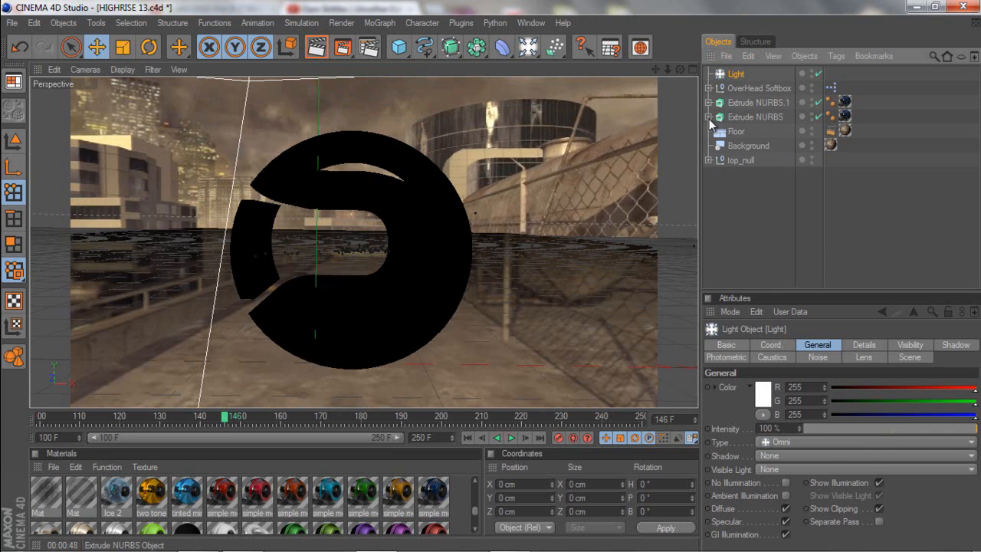
{"action": "left_click", "coordinate": [844, 116]}
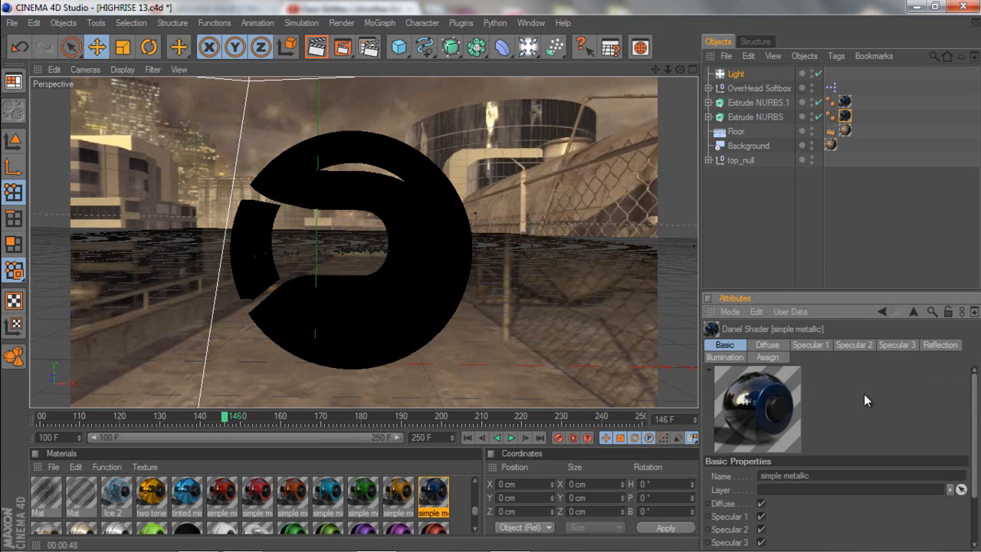
- Set the simple metallic material's Reflection intensity to 1% and falloff to 40%
{"action": "left_click", "coordinate": [767, 344]}
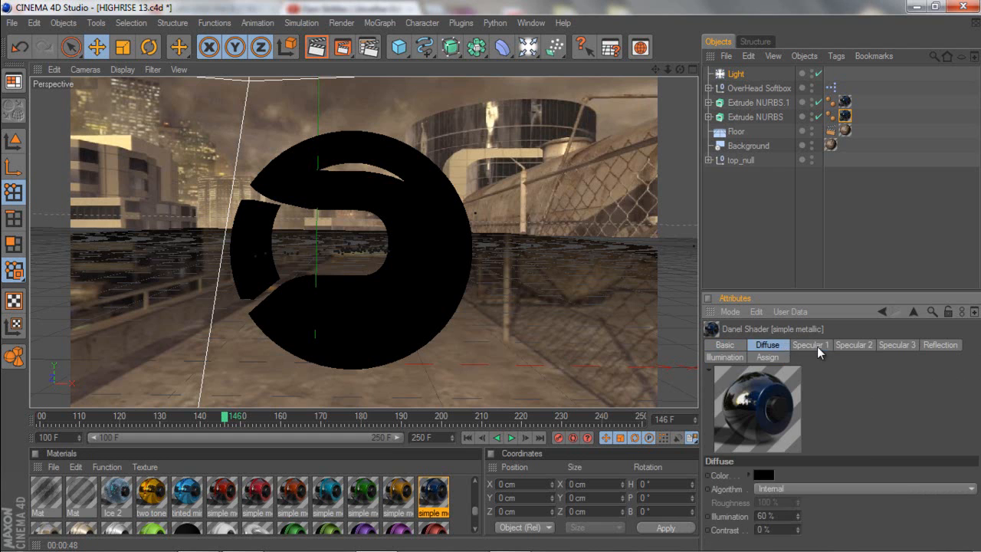
{"action": "left_click", "coordinate": [940, 344]}
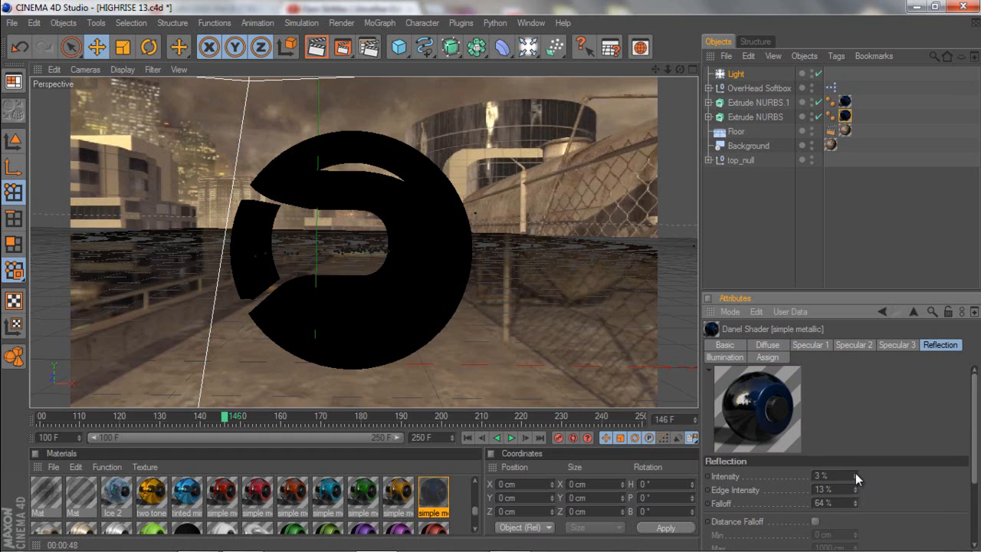
{"action": "left_click", "coordinate": [853, 475]}
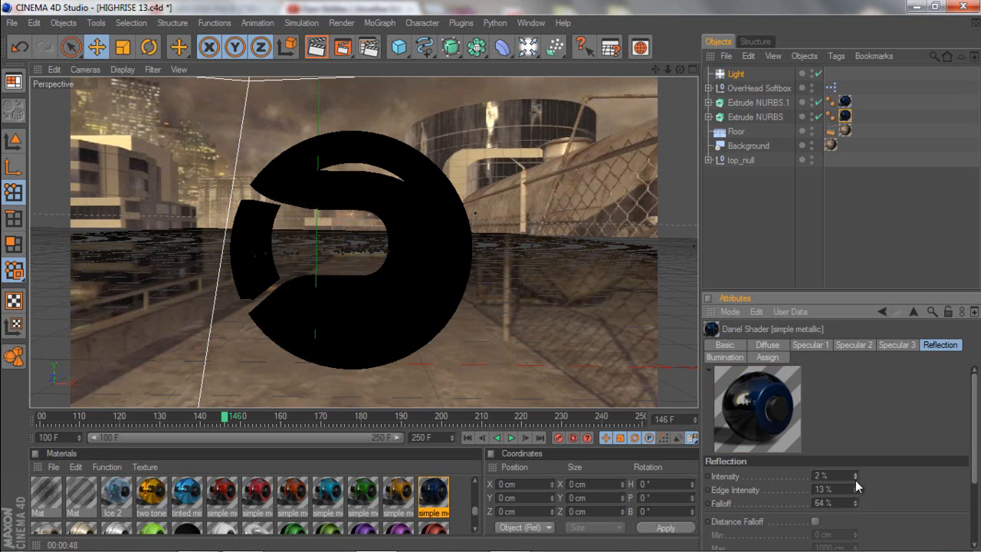
{"action": "left_click", "coordinate": [850, 473]}
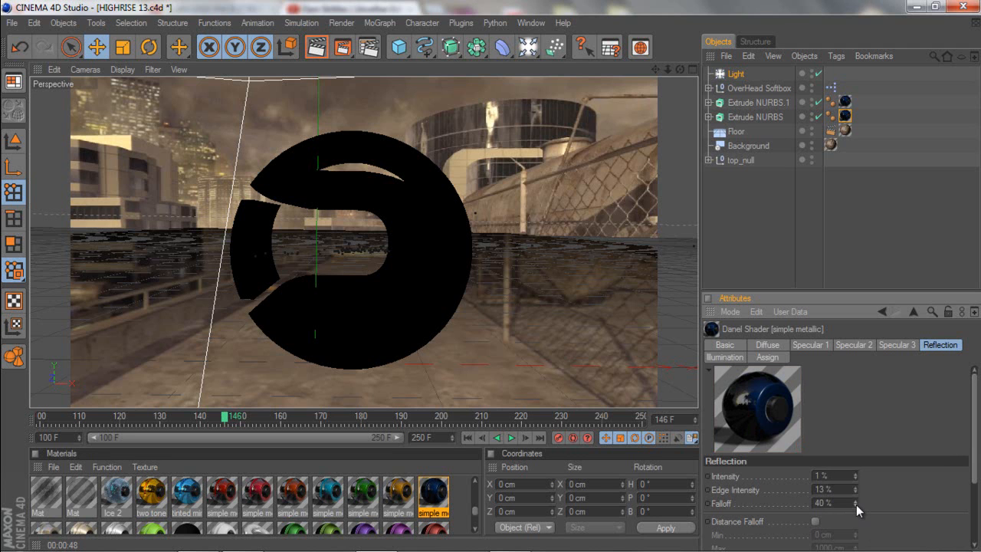
{"action": "mouse_move", "coordinate": [316, 47]}
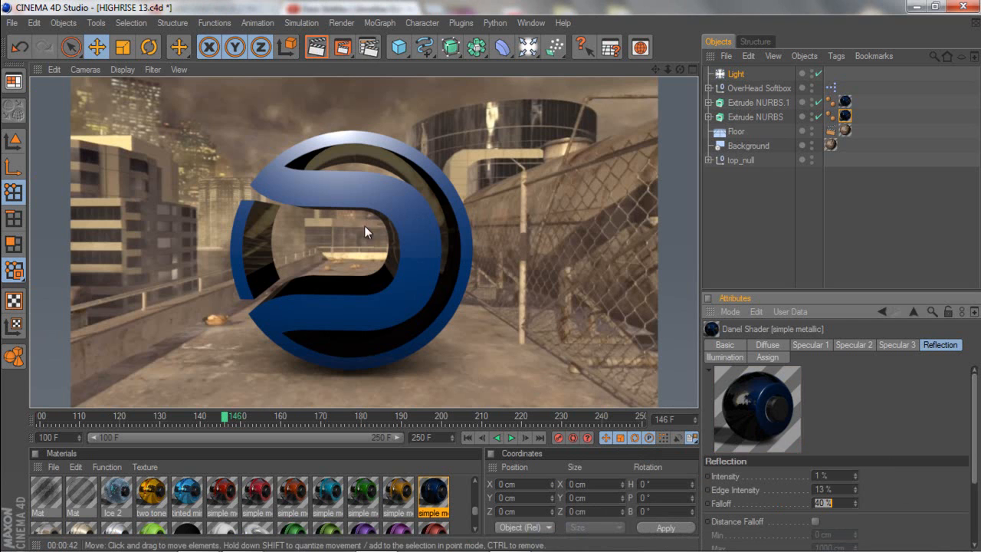
{"action": "mouse_move", "coordinate": [626, 338]}
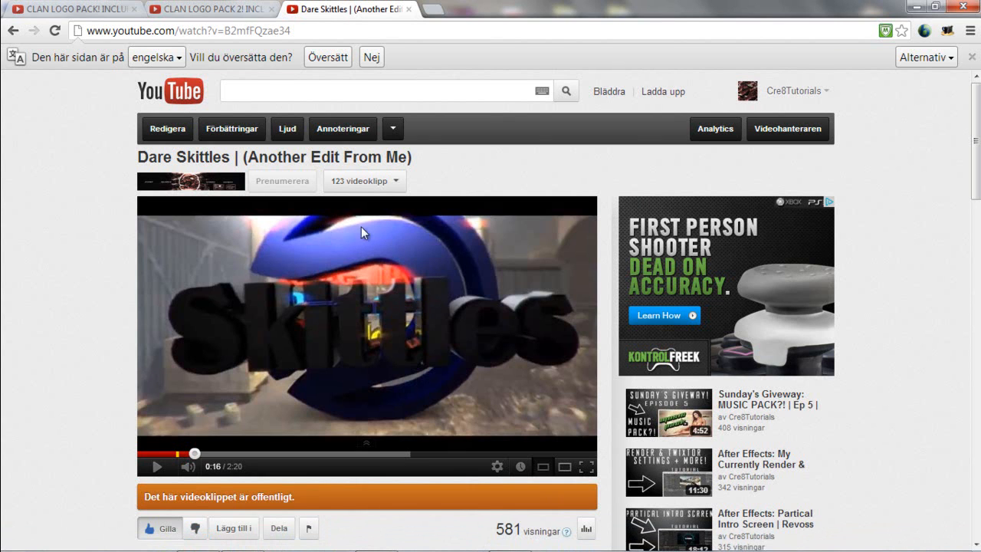
- Scroll through the Dare Skittles YouTube page, then return to Cinema 4D
{"action": "scroll", "scroll_direction": "down", "scroll_amount": 3}
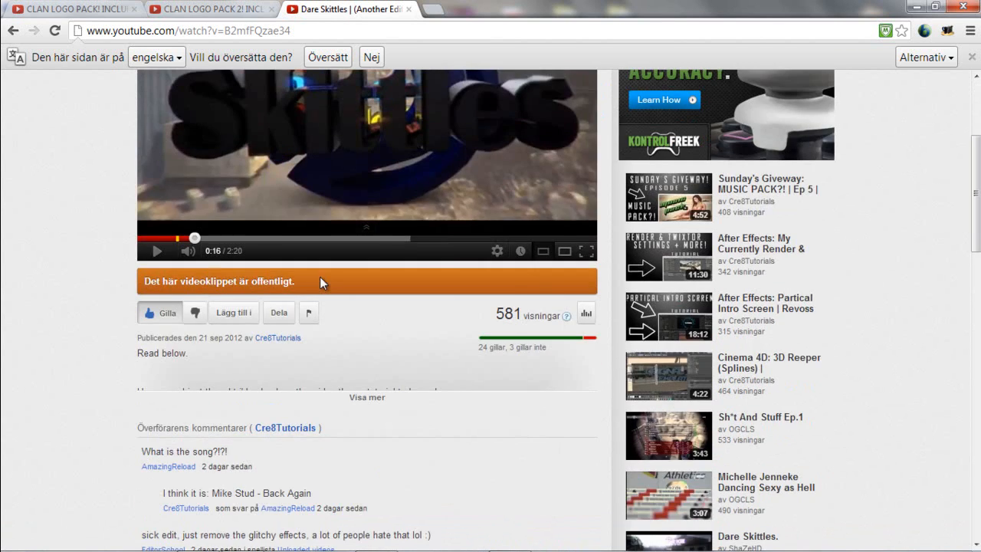
{"action": "scroll", "scroll_direction": "up", "scroll_amount": 3}
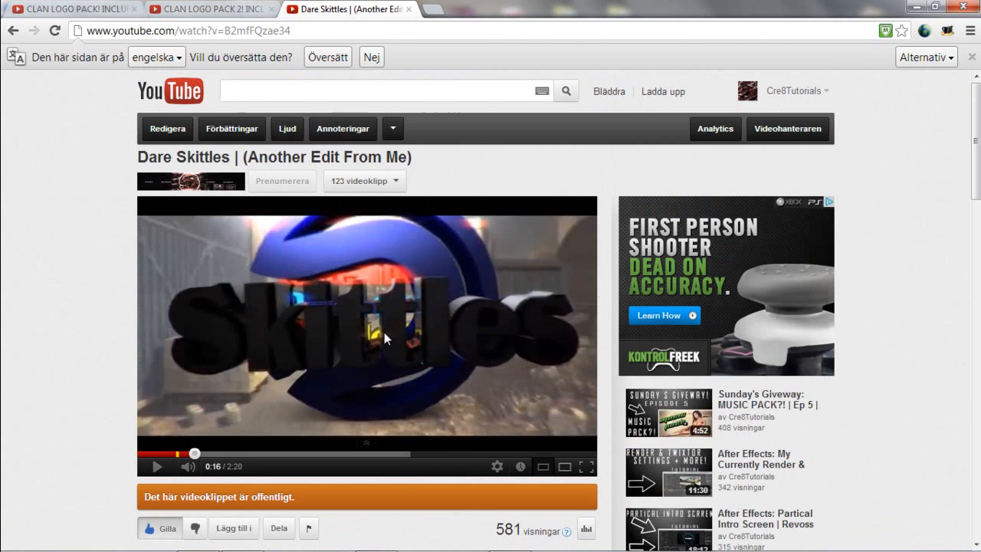
{"action": "mouse_move", "coordinate": [414, 316]}
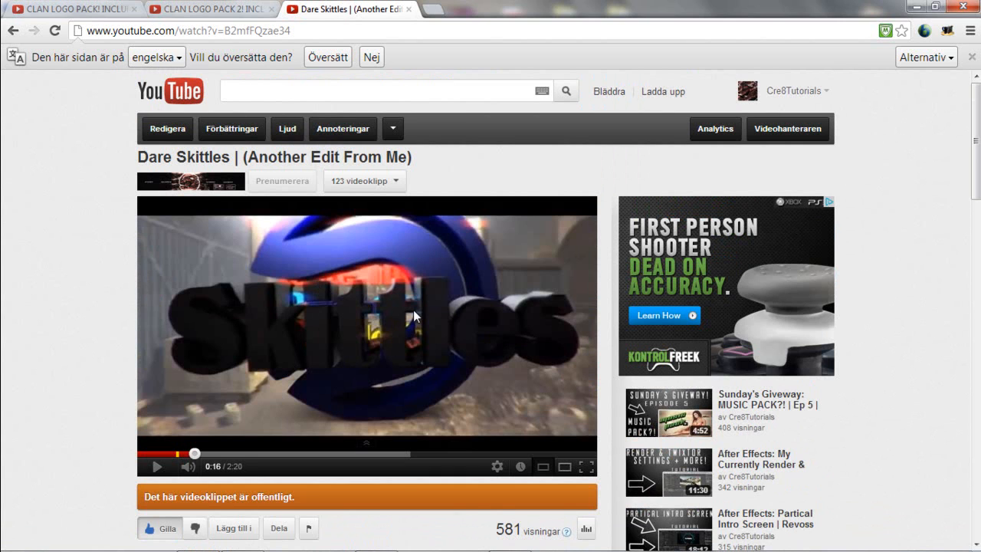
{"action": "mouse_move", "coordinate": [413, 336]}
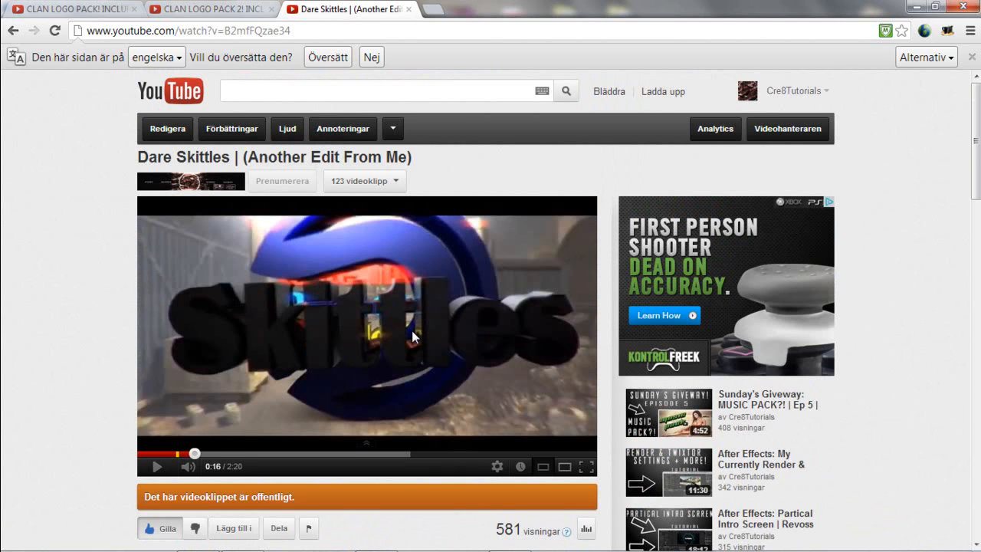
{"action": "mouse_move", "coordinate": [414, 317]}
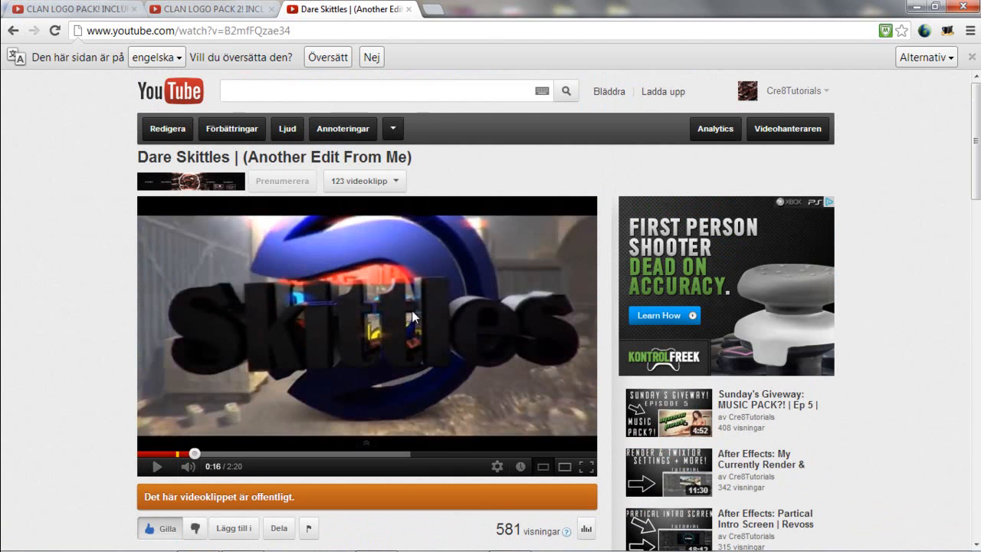
{"action": "mouse_move", "coordinate": [409, 331]}
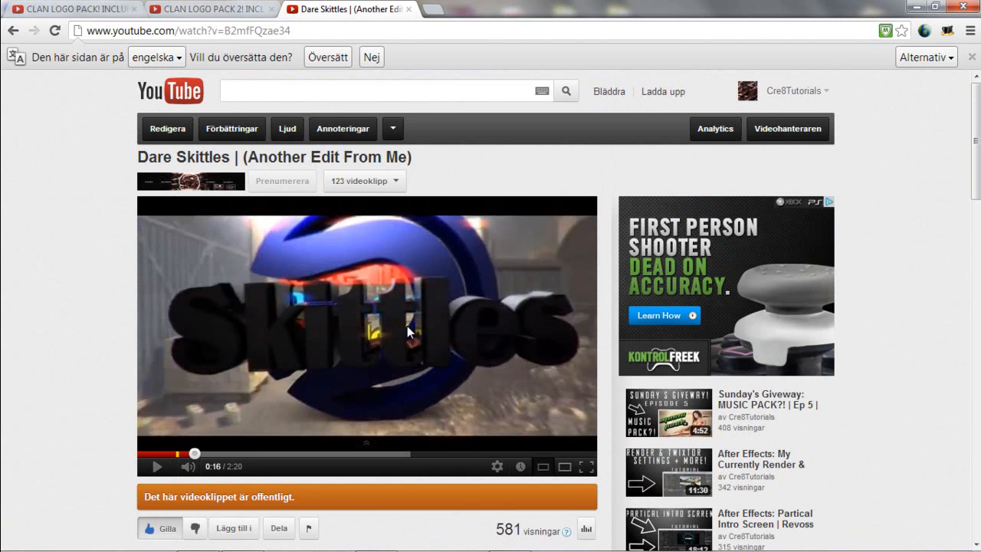
{"action": "mouse_move", "coordinate": [334, 256]}
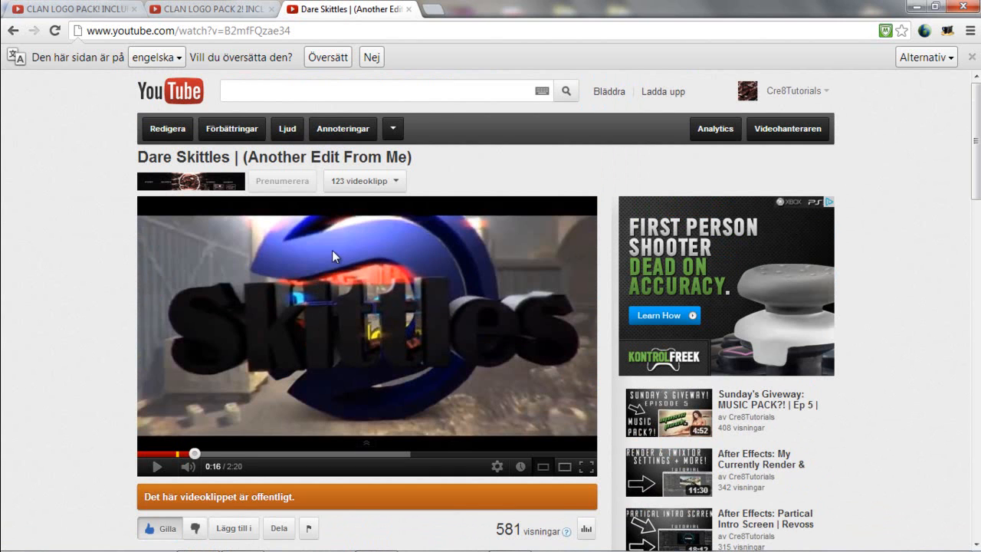
{"action": "mouse_move", "coordinate": [404, 319]}
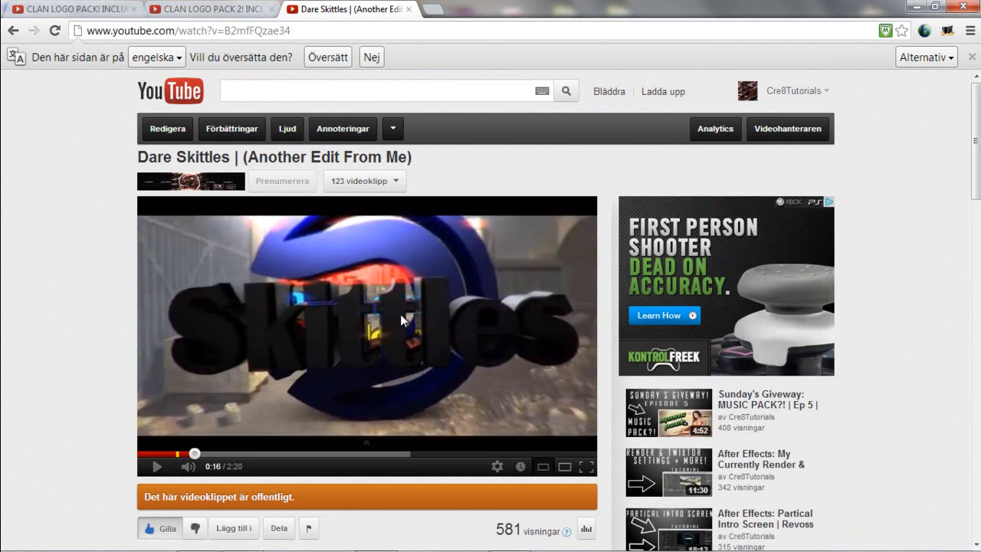
{"action": "mouse_move", "coordinate": [376, 273]}
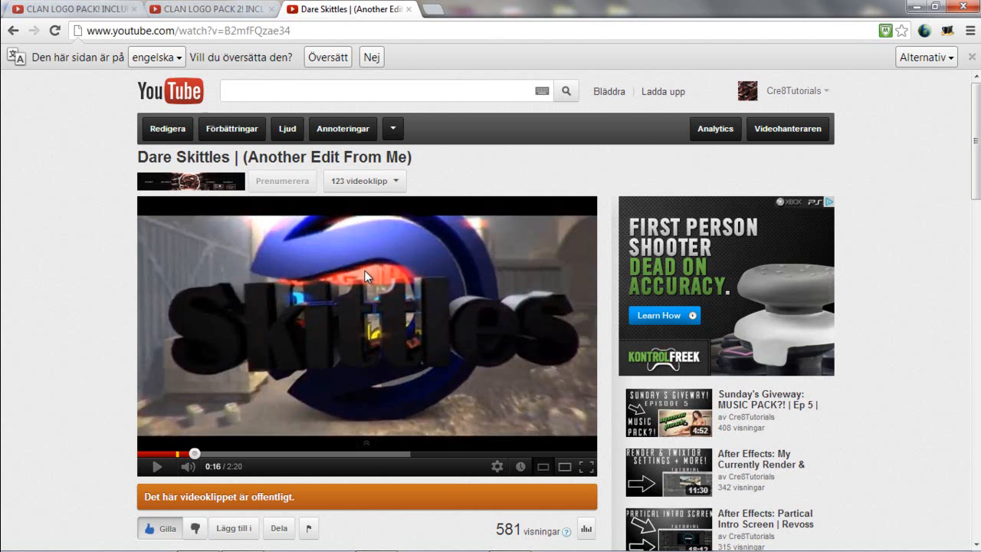
{"action": "mouse_move", "coordinate": [408, 297]}
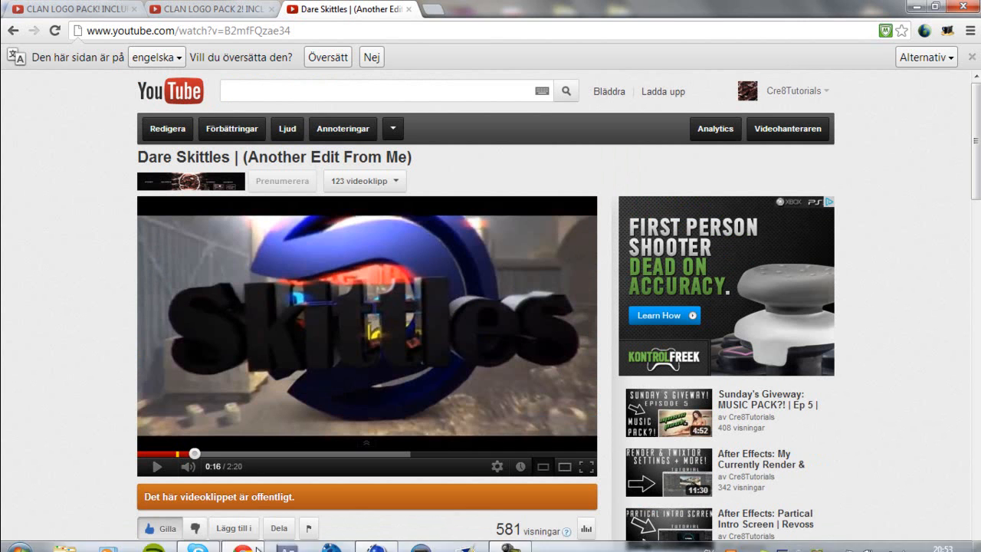
{"action": "mouse_move", "coordinate": [591, 486]}
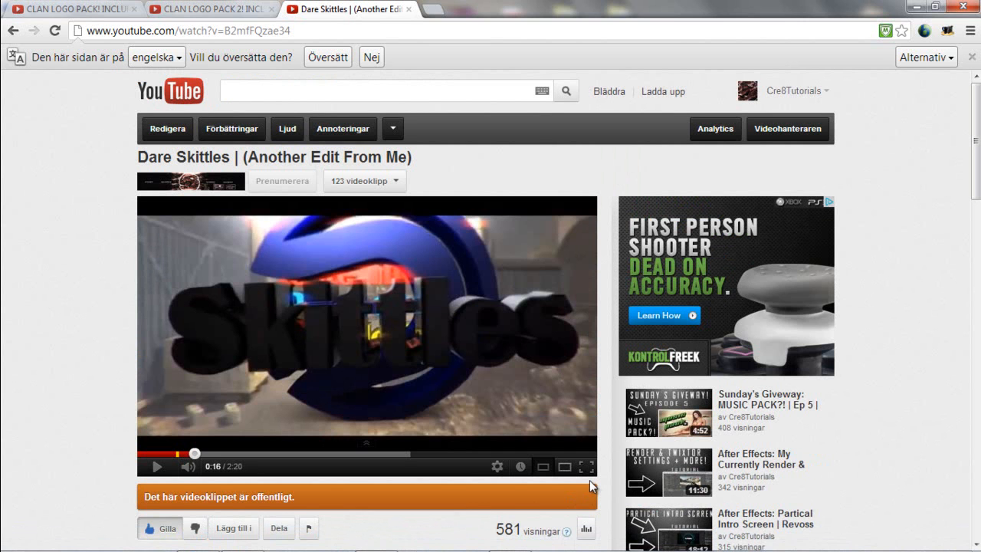
{"action": "left_click", "coordinate": [381, 536]}
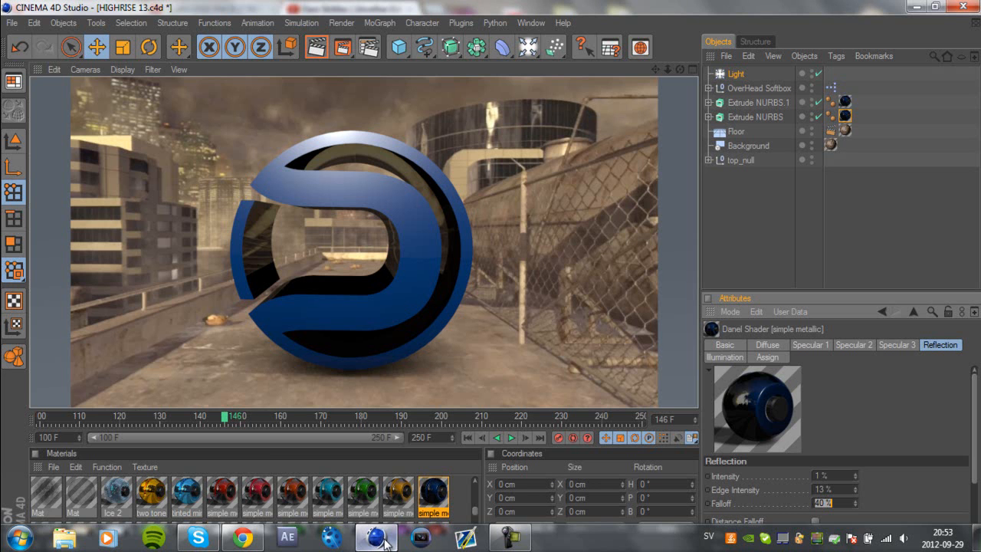
- Scrub the timeline between frames 139 and 170 to preview the logo's motion, settling at frame 160
{"action": "left_click_drag", "start_coordinate": [224, 416], "coordinate": [240, 416]}
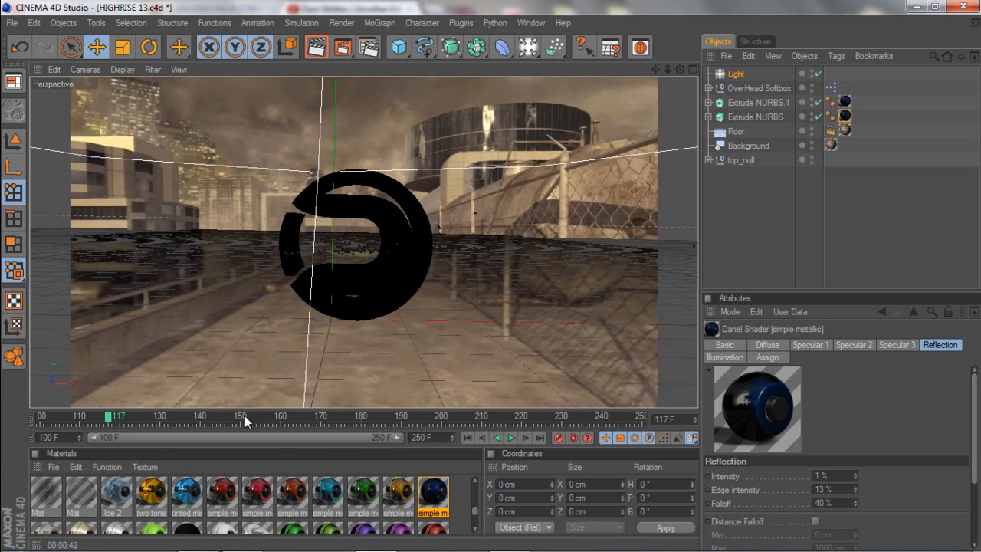
{"action": "left_click_drag", "start_coordinate": [245, 416], "coordinate": [278, 416]}
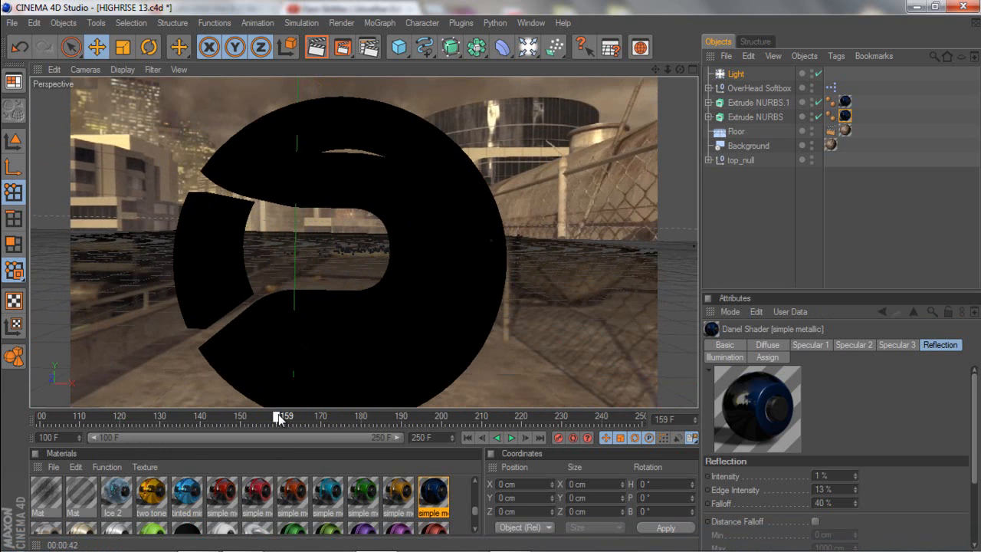
{"action": "left_click_drag", "start_coordinate": [282, 416], "coordinate": [196, 416]}
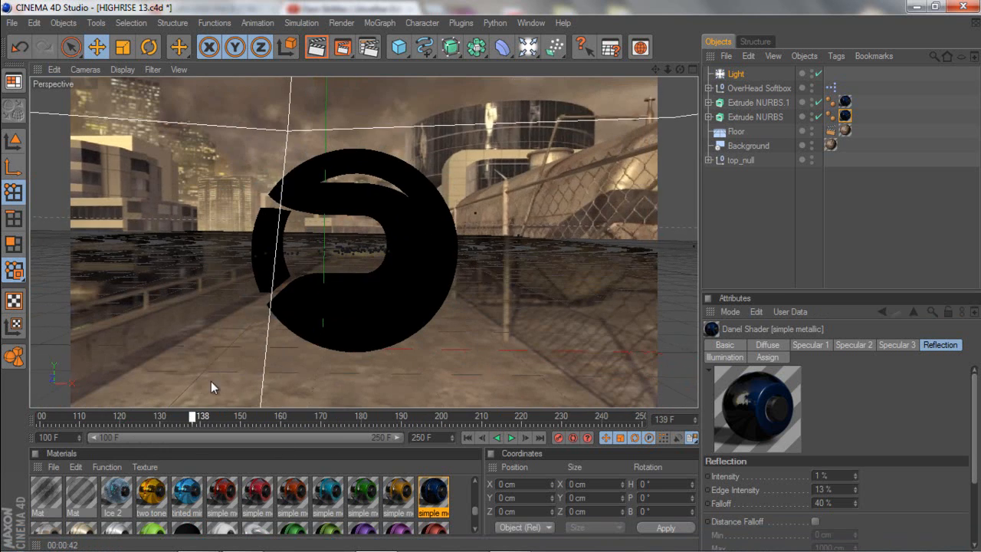
{"action": "left_click_drag", "start_coordinate": [191, 416], "coordinate": [320, 416]}
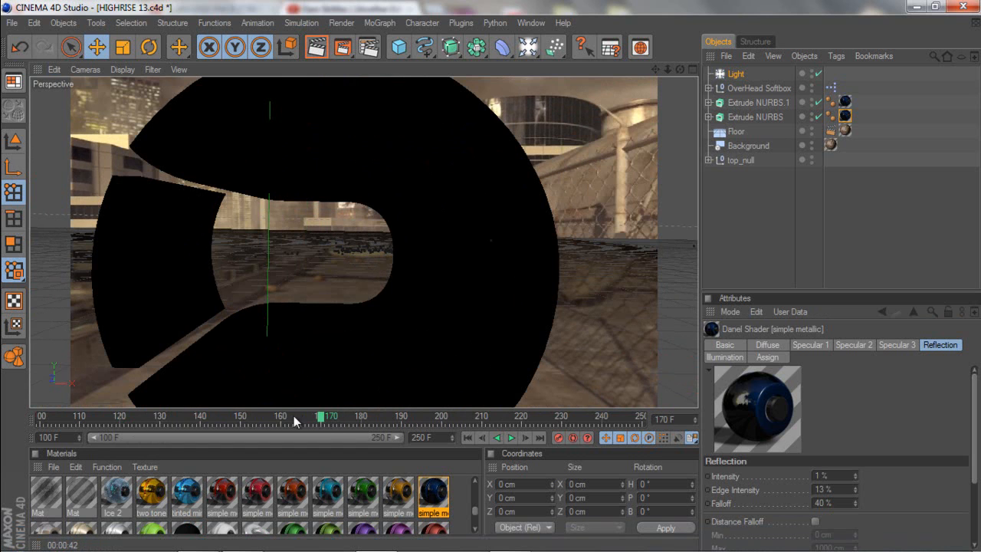
{"action": "left_click_drag", "start_coordinate": [319, 416], "coordinate": [280, 416]}
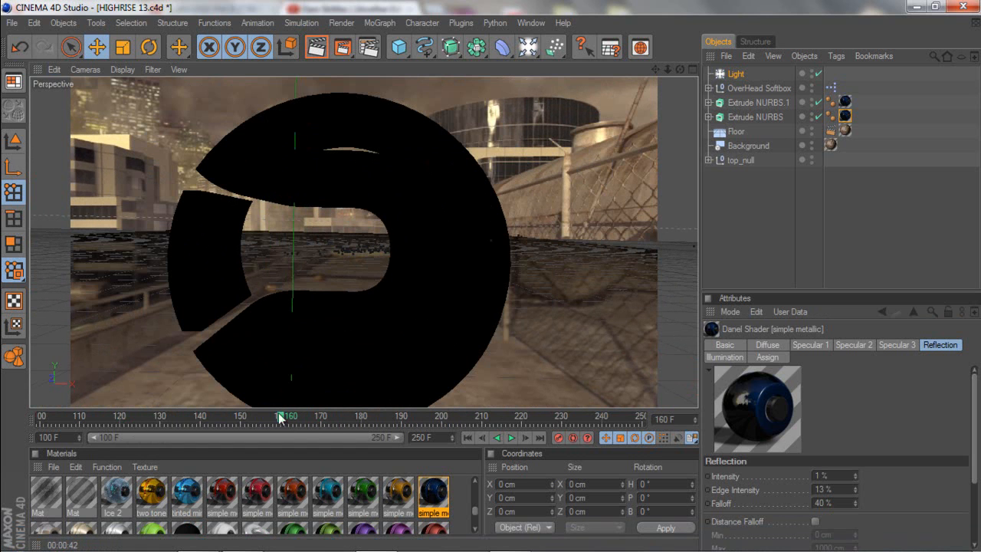